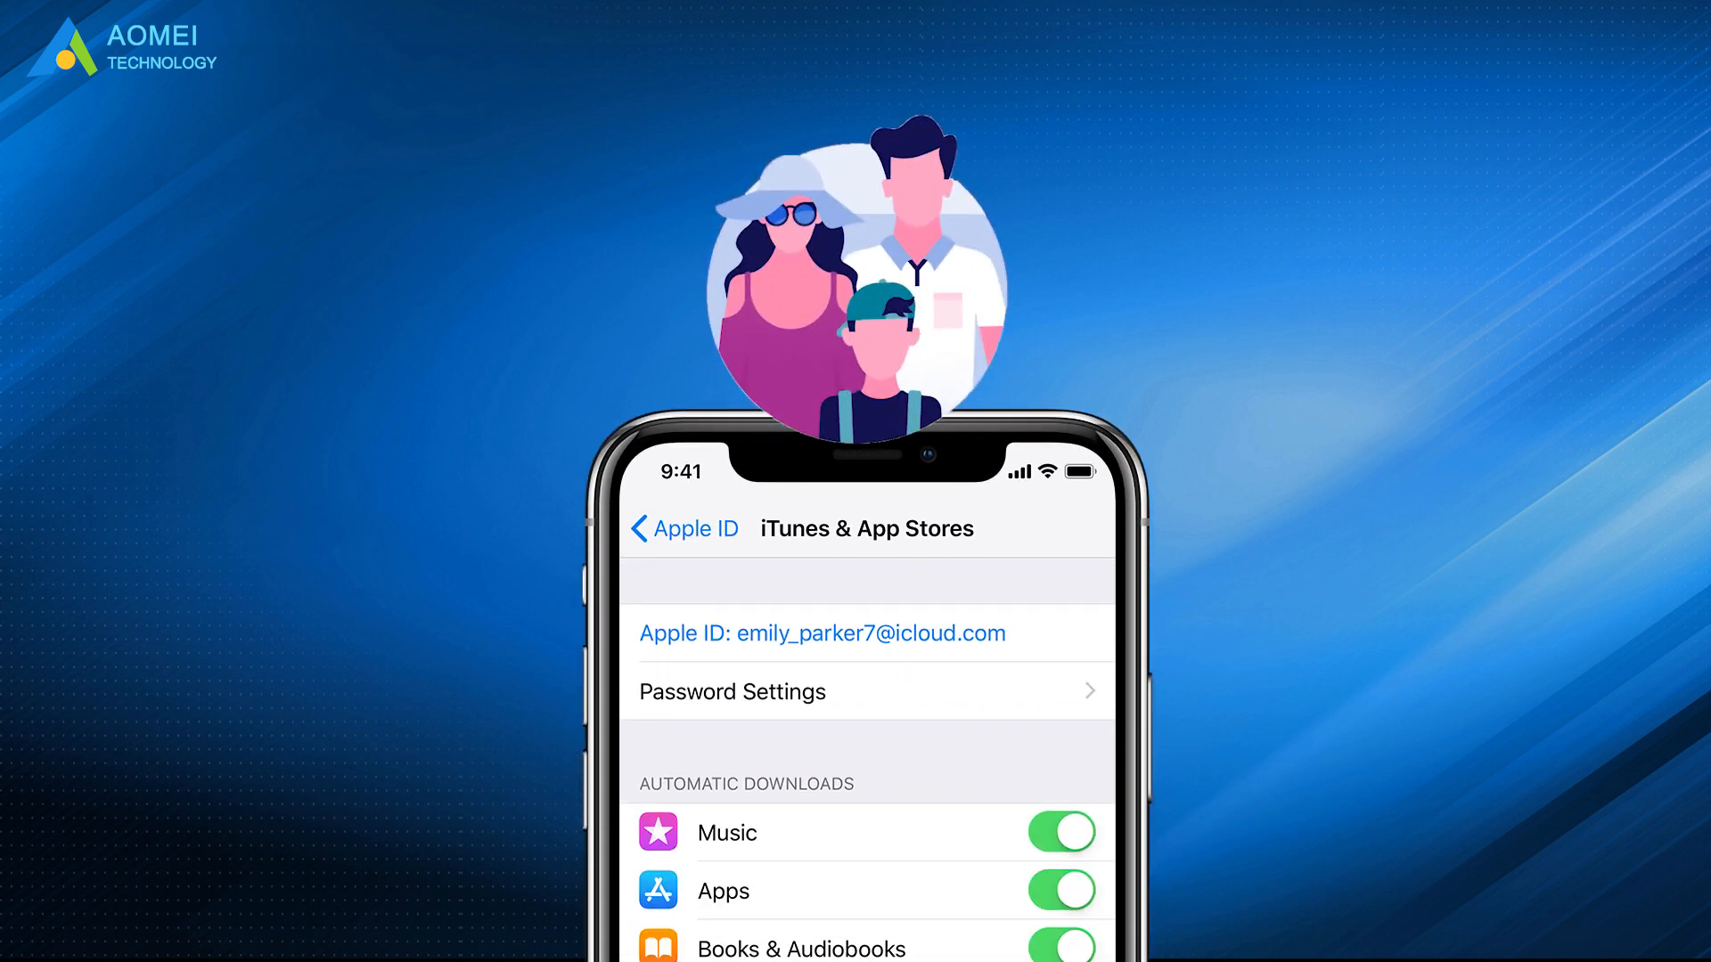
Watch the Apple ID intro and tap Create New Apple ID in the Account sheet
click(822, 632)
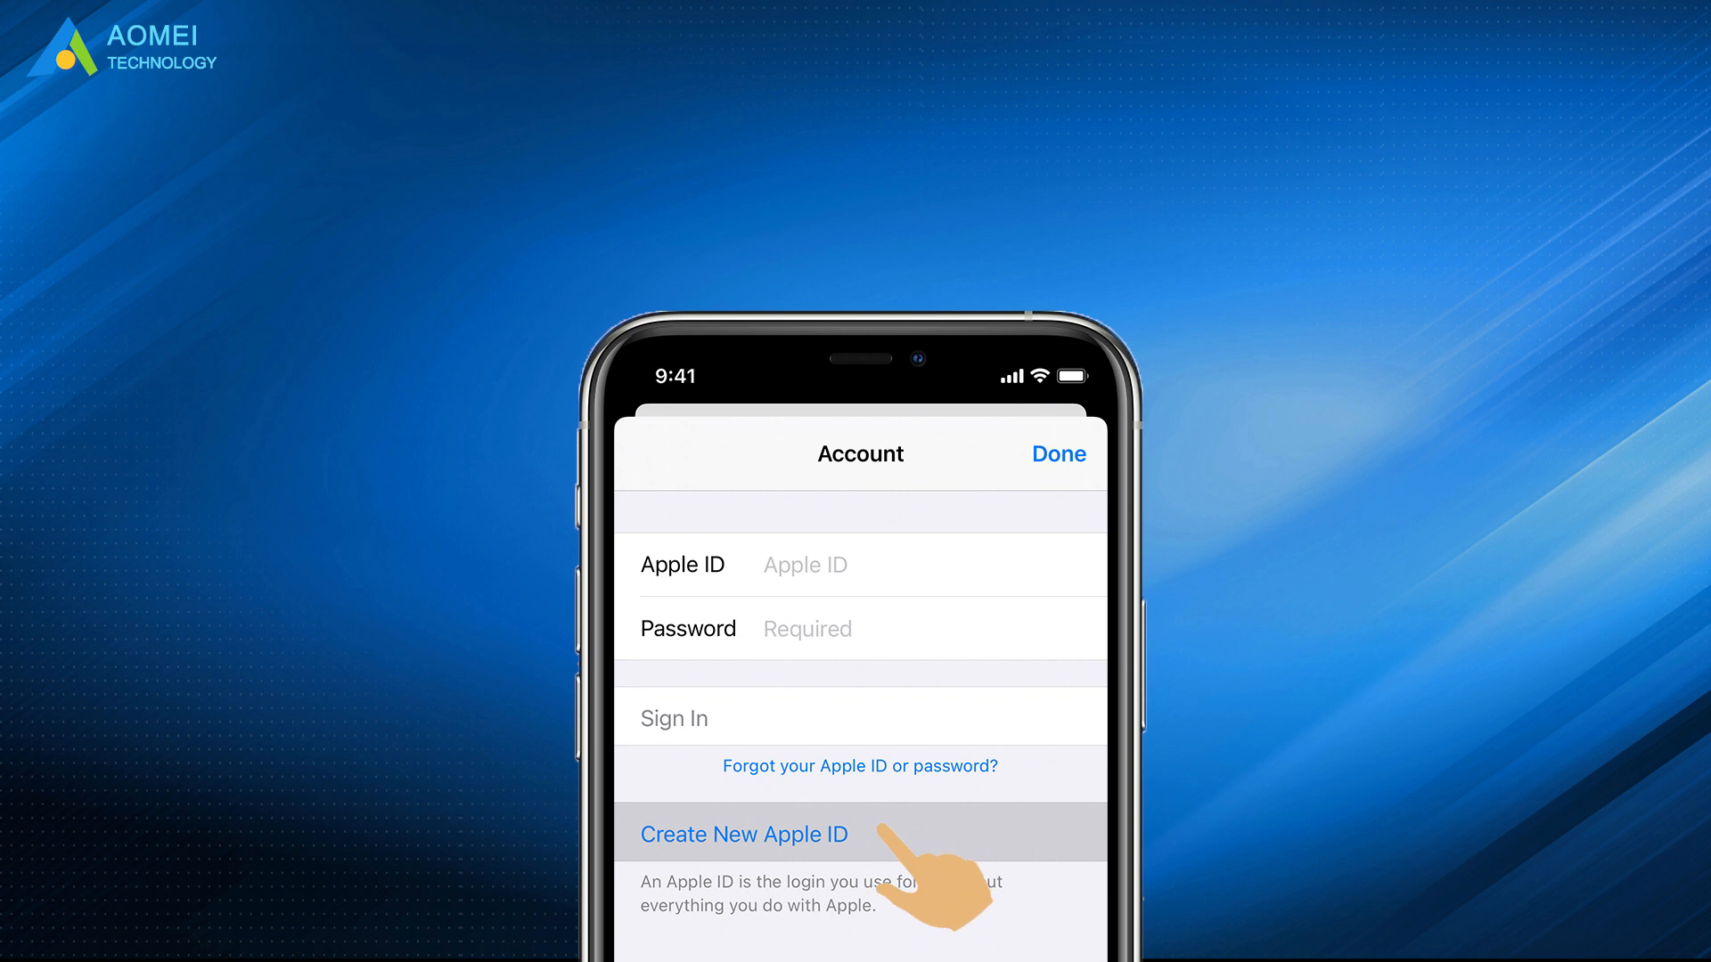
click(743, 834)
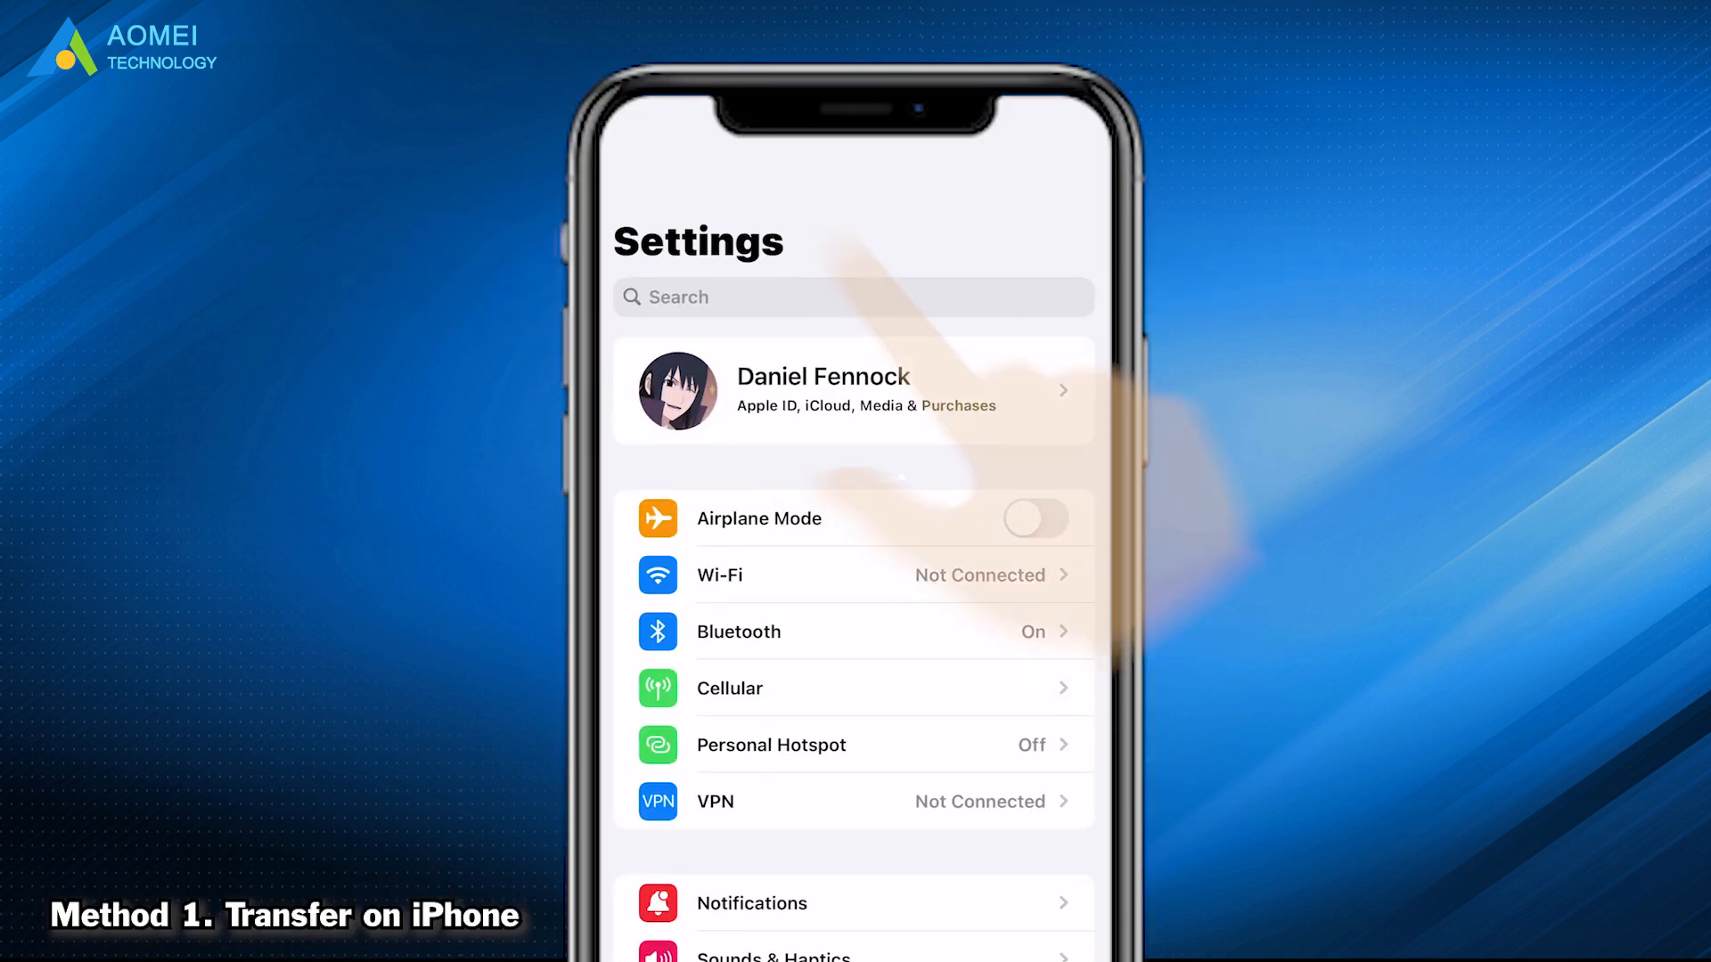
Open the Apple ID account's iCloud settings, then go back to Settings
click(854, 390)
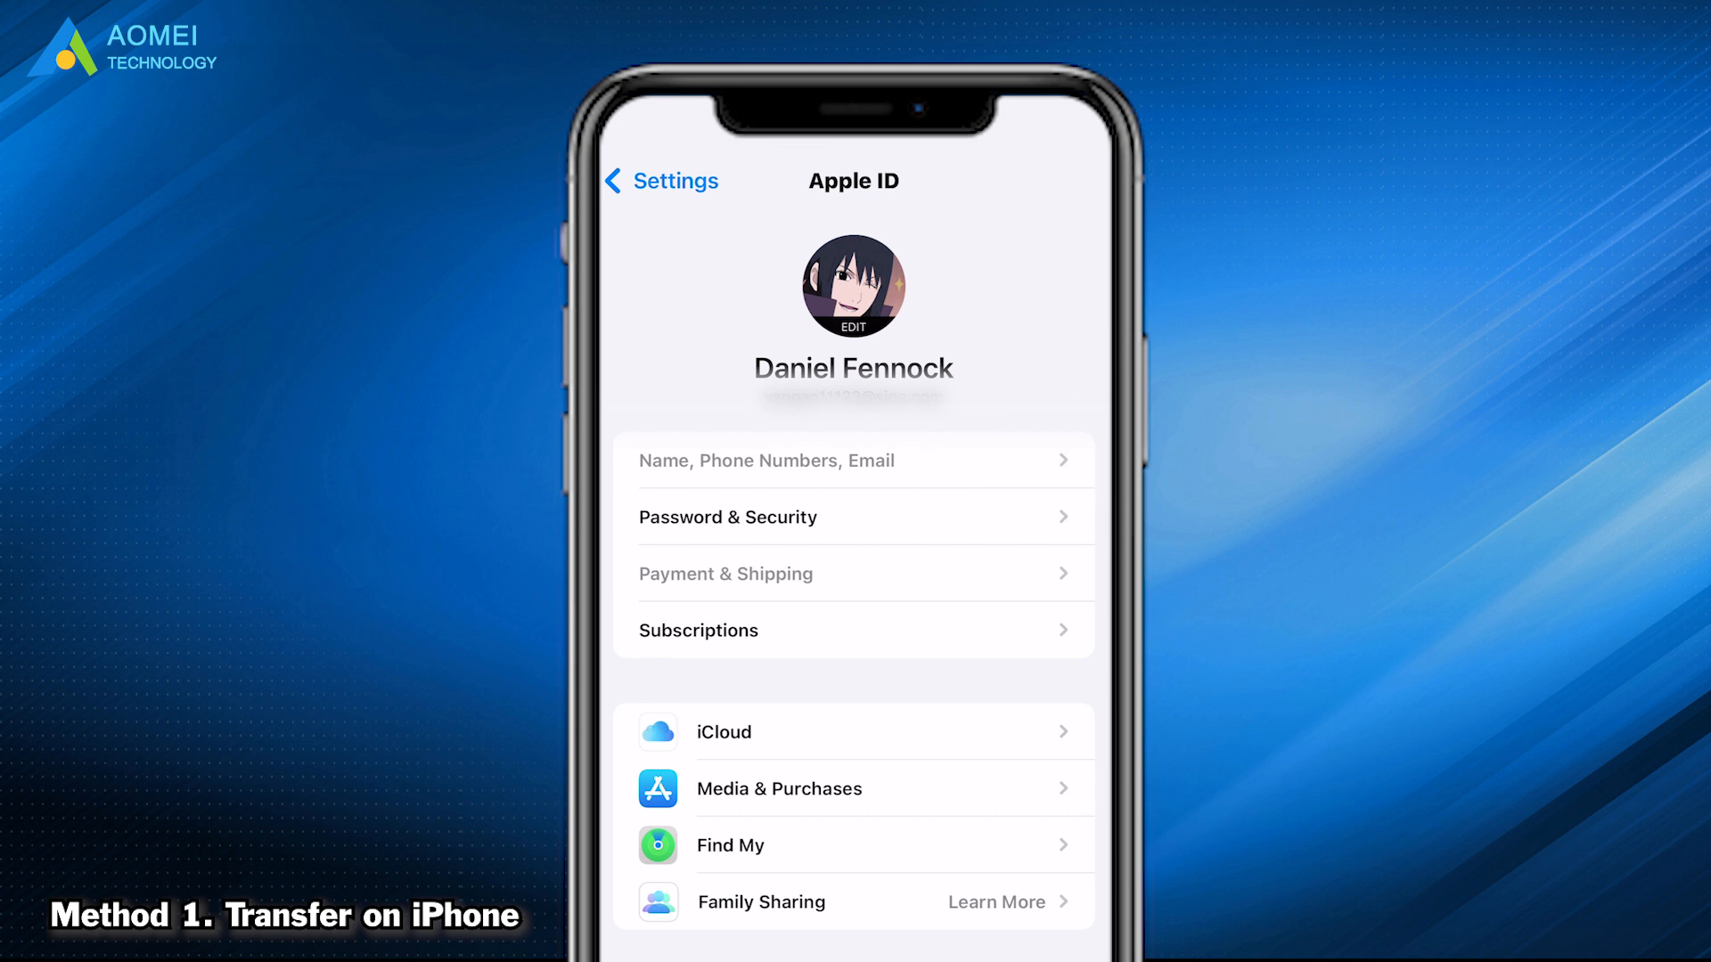
click(723, 733)
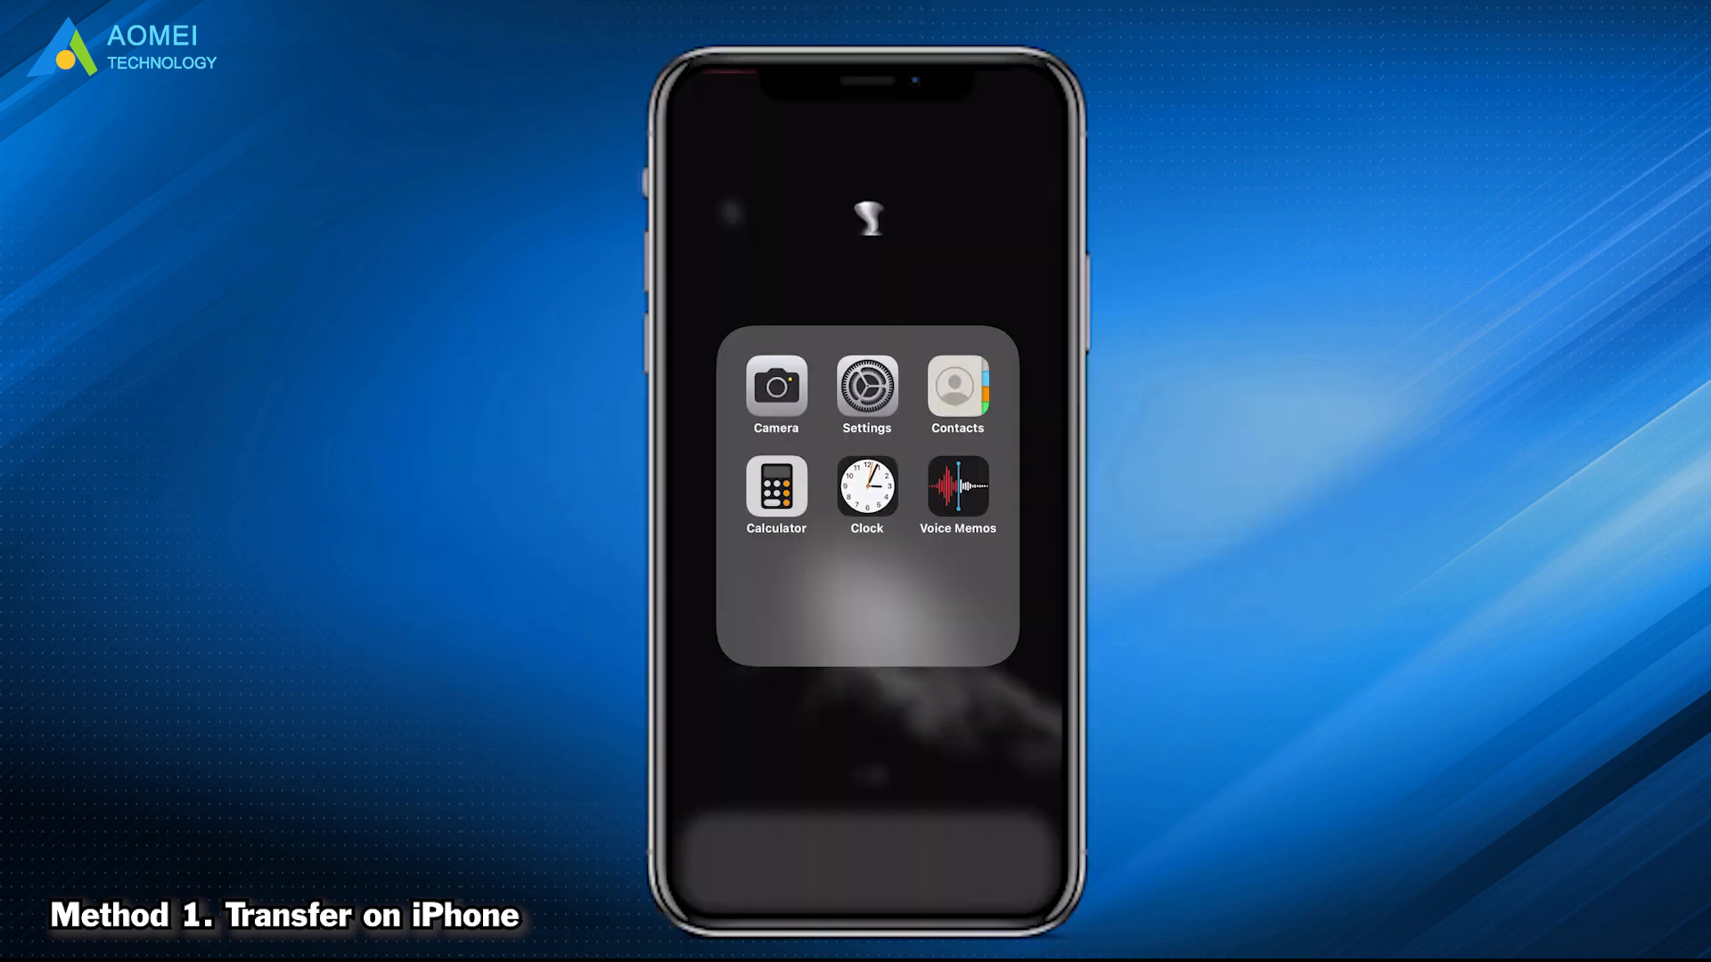
click(866, 383)
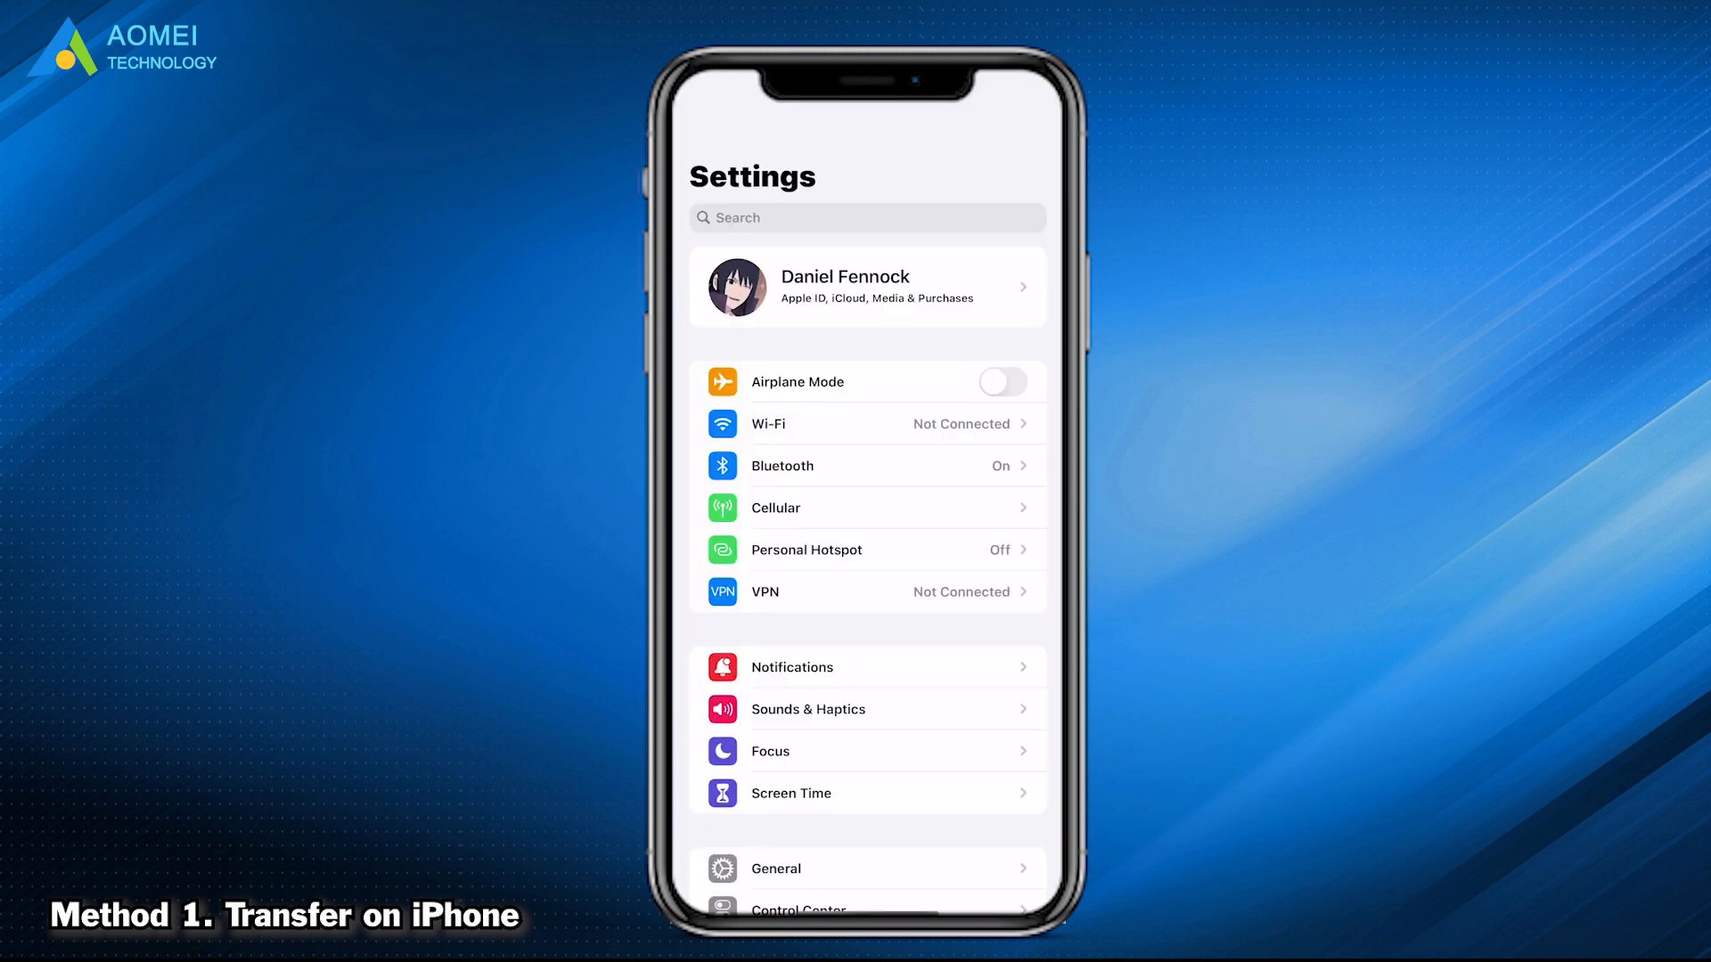
From the Apple ID page, switch off iCloud Contacts and choose Keep on My iPhone
click(867, 286)
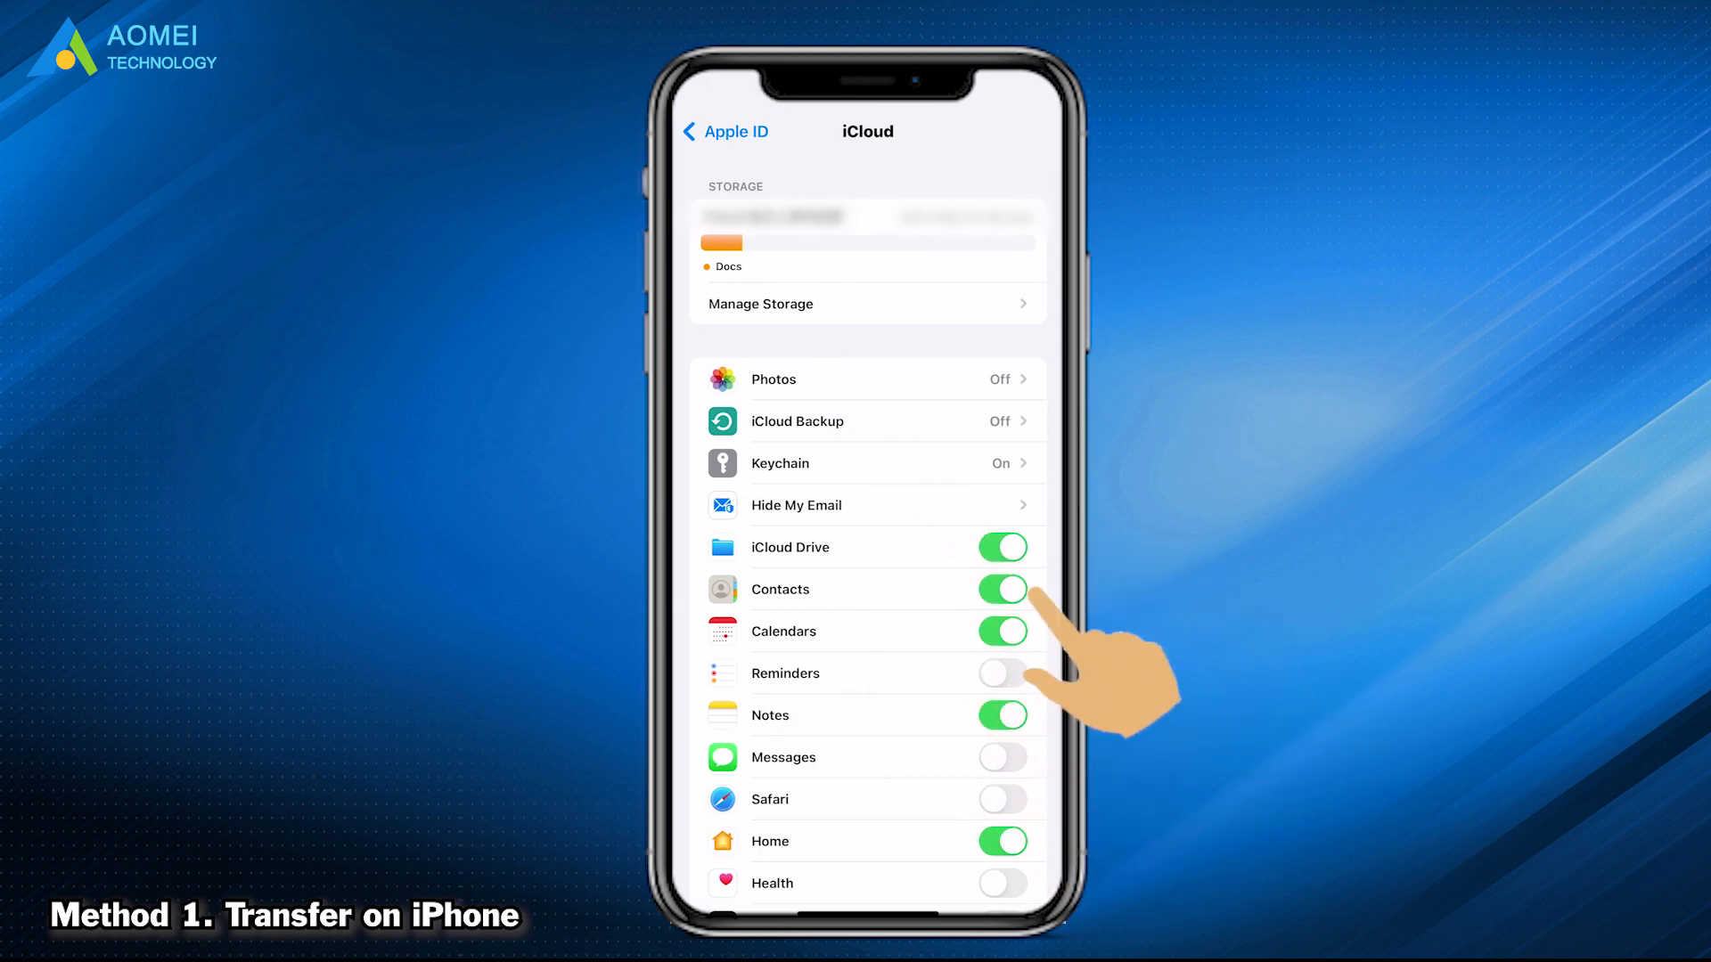
click(1001, 589)
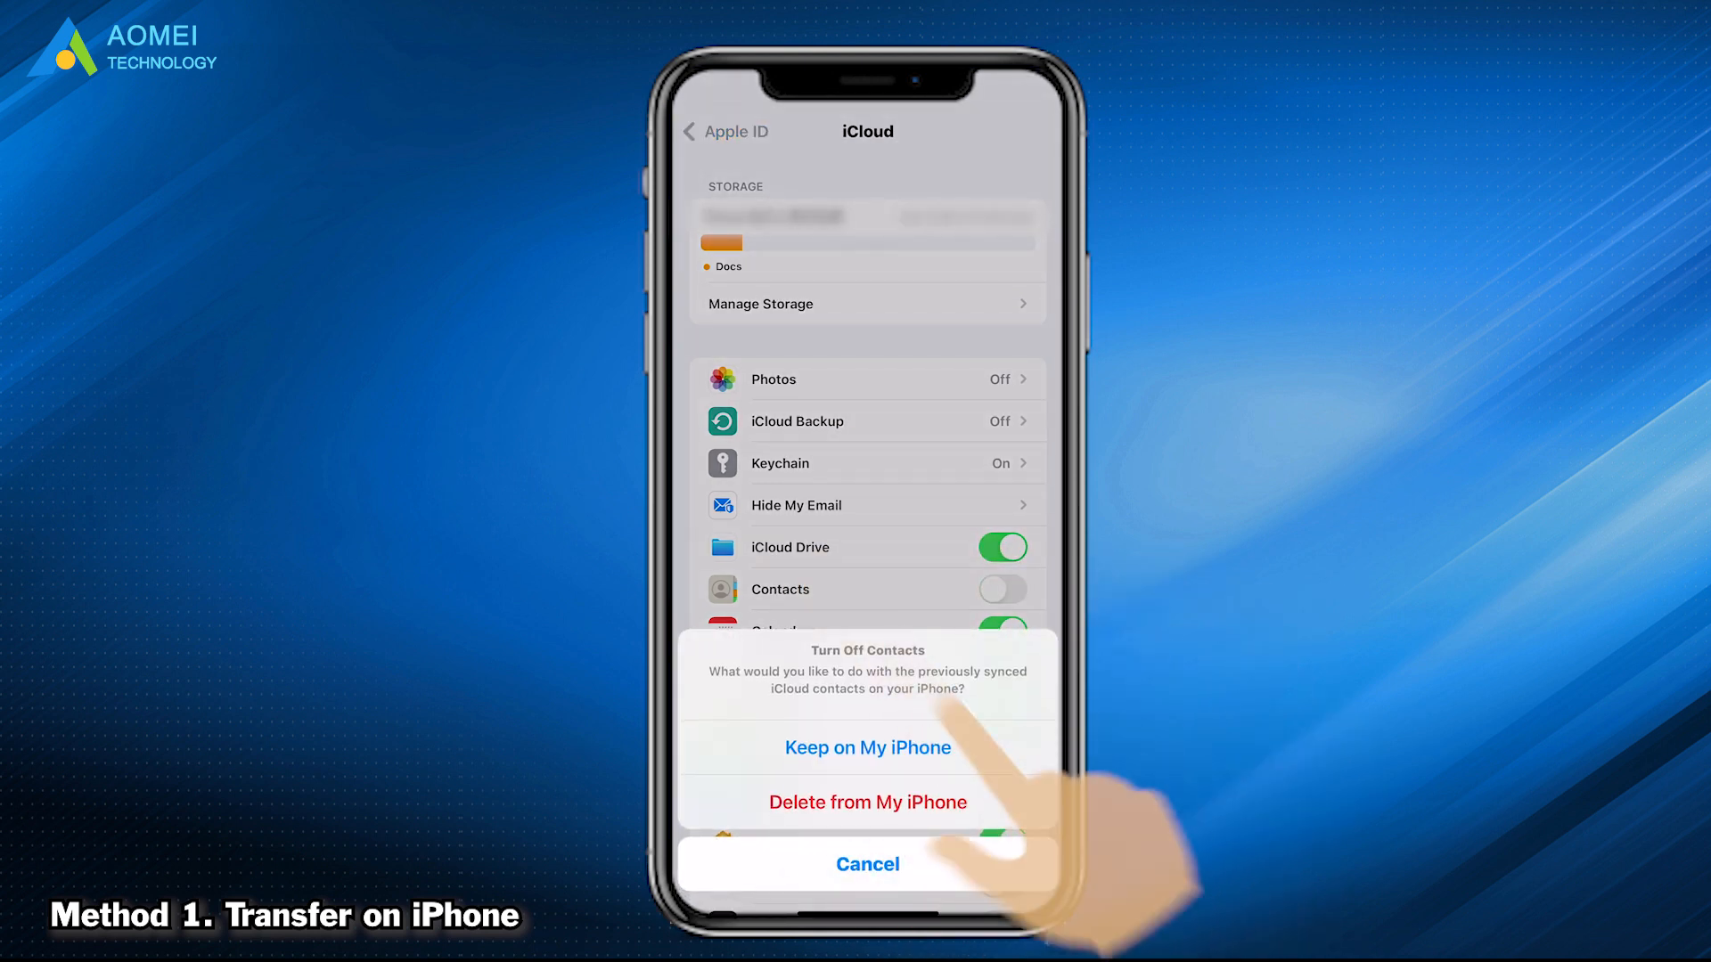
click(867, 747)
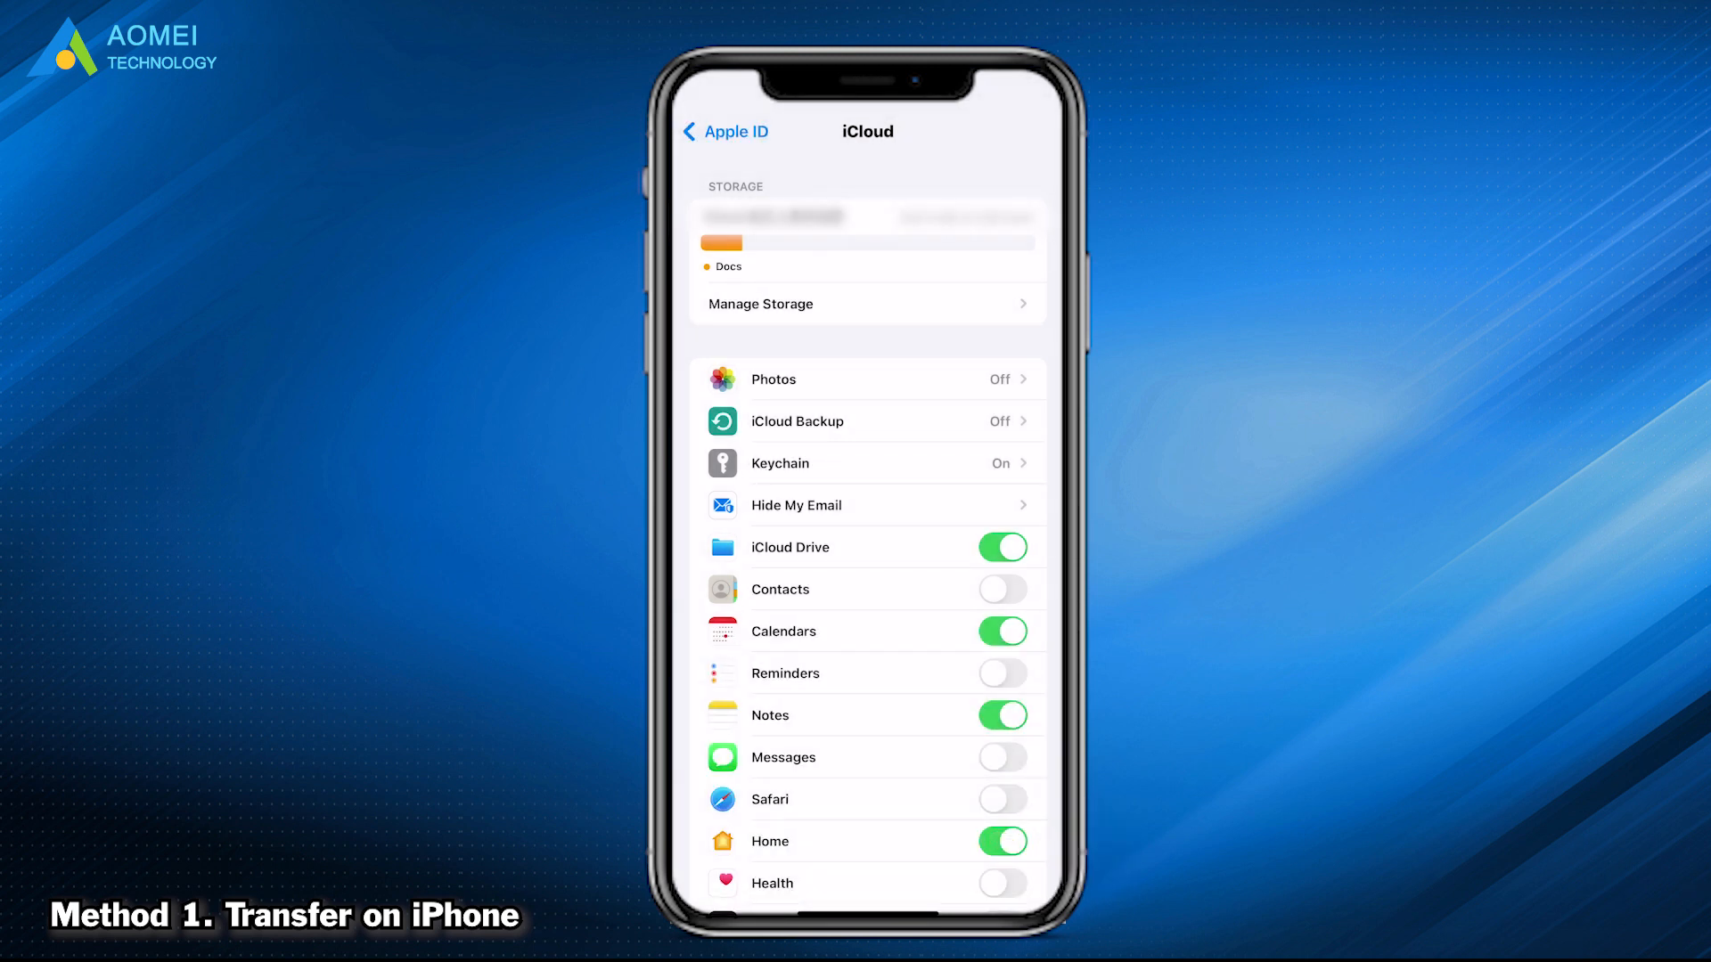
click(725, 131)
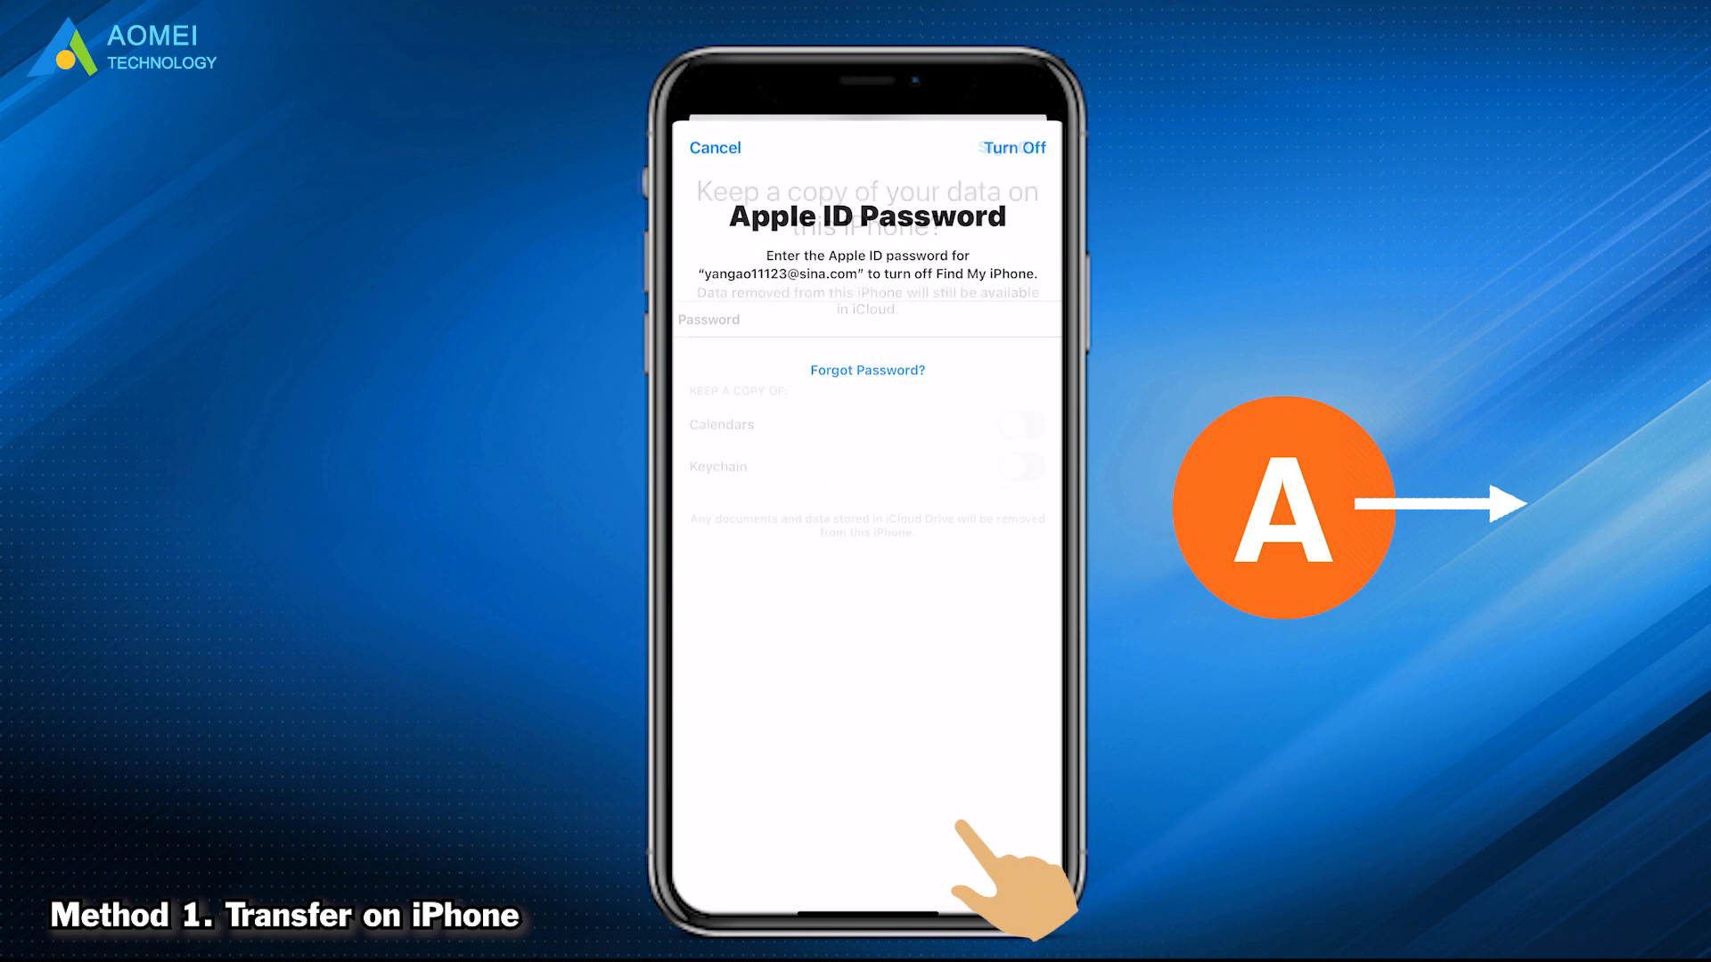
Confirm turning off Find My iPhone and confirm signing out of the Apple ID
click(1012, 146)
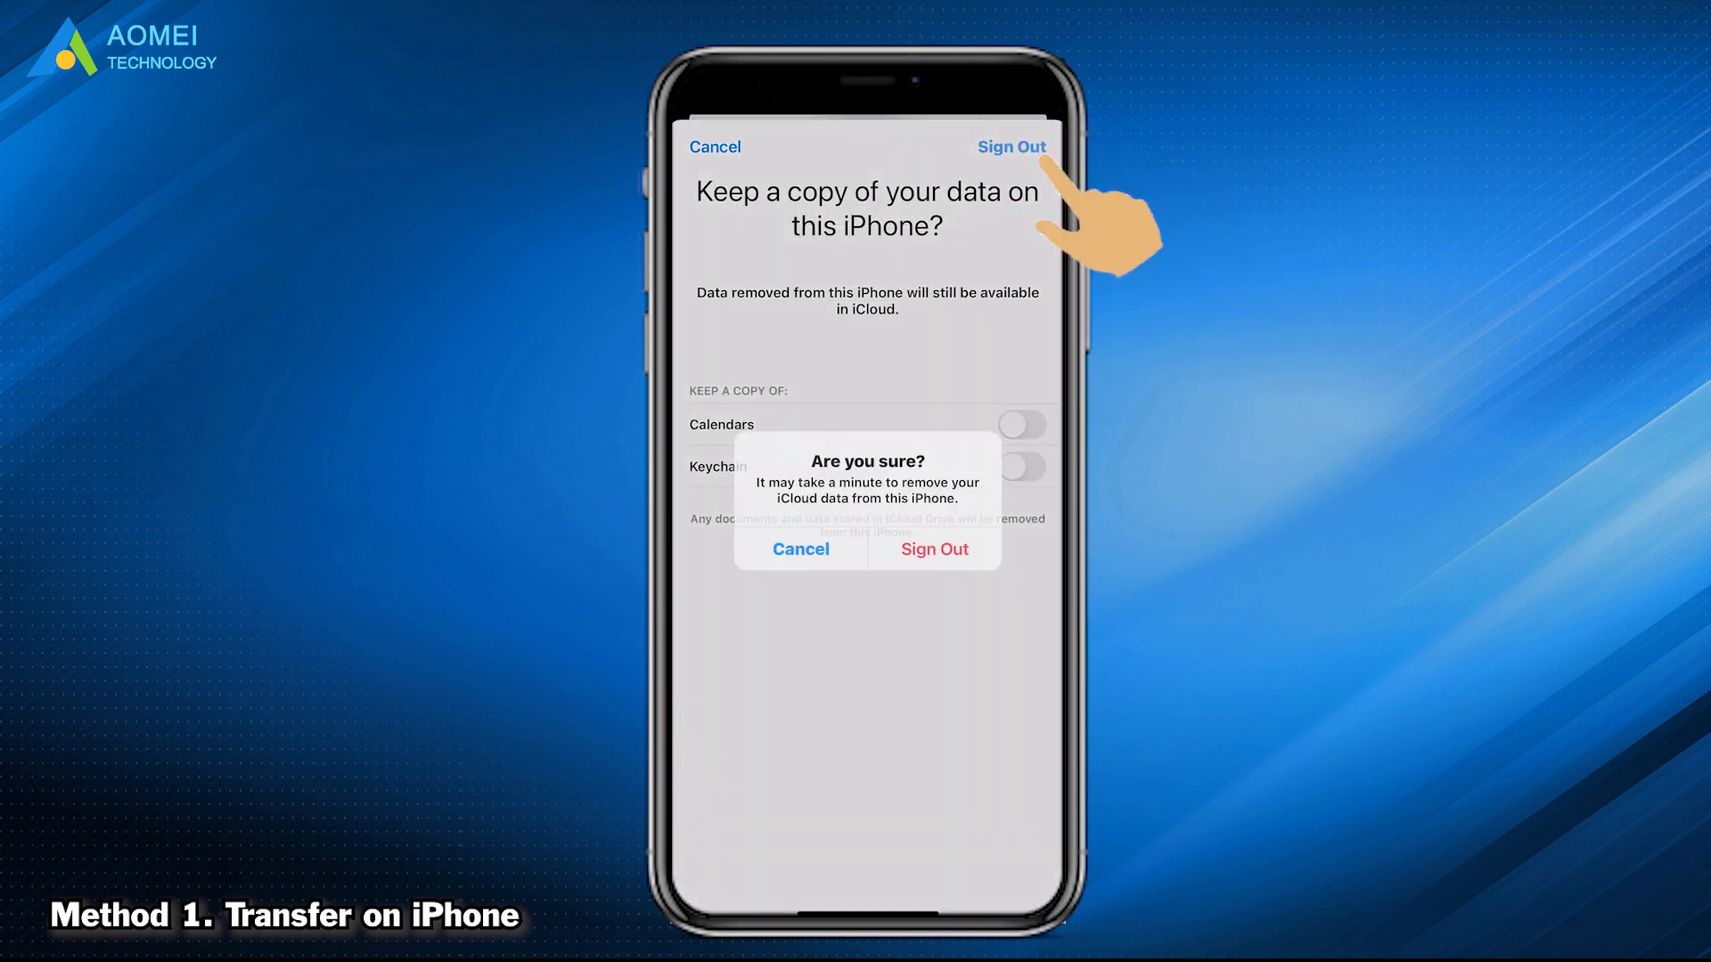
click(934, 549)
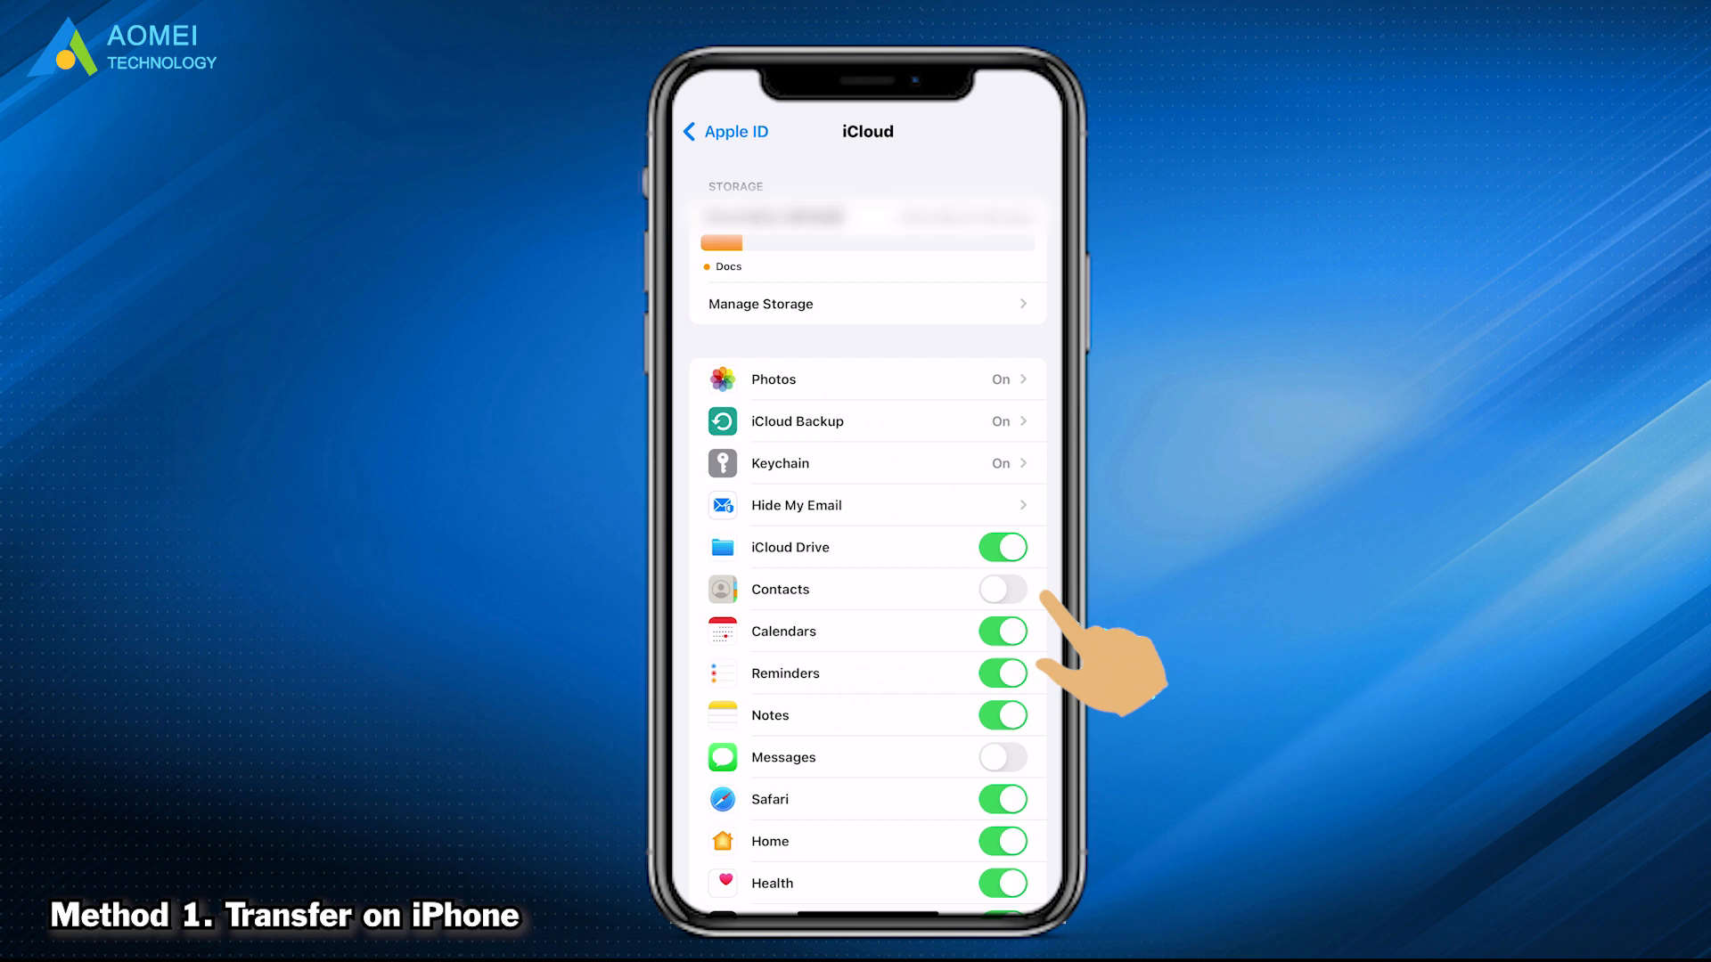
Switch on iCloud Contacts for the new Apple ID and merge the local contacts
click(1001, 589)
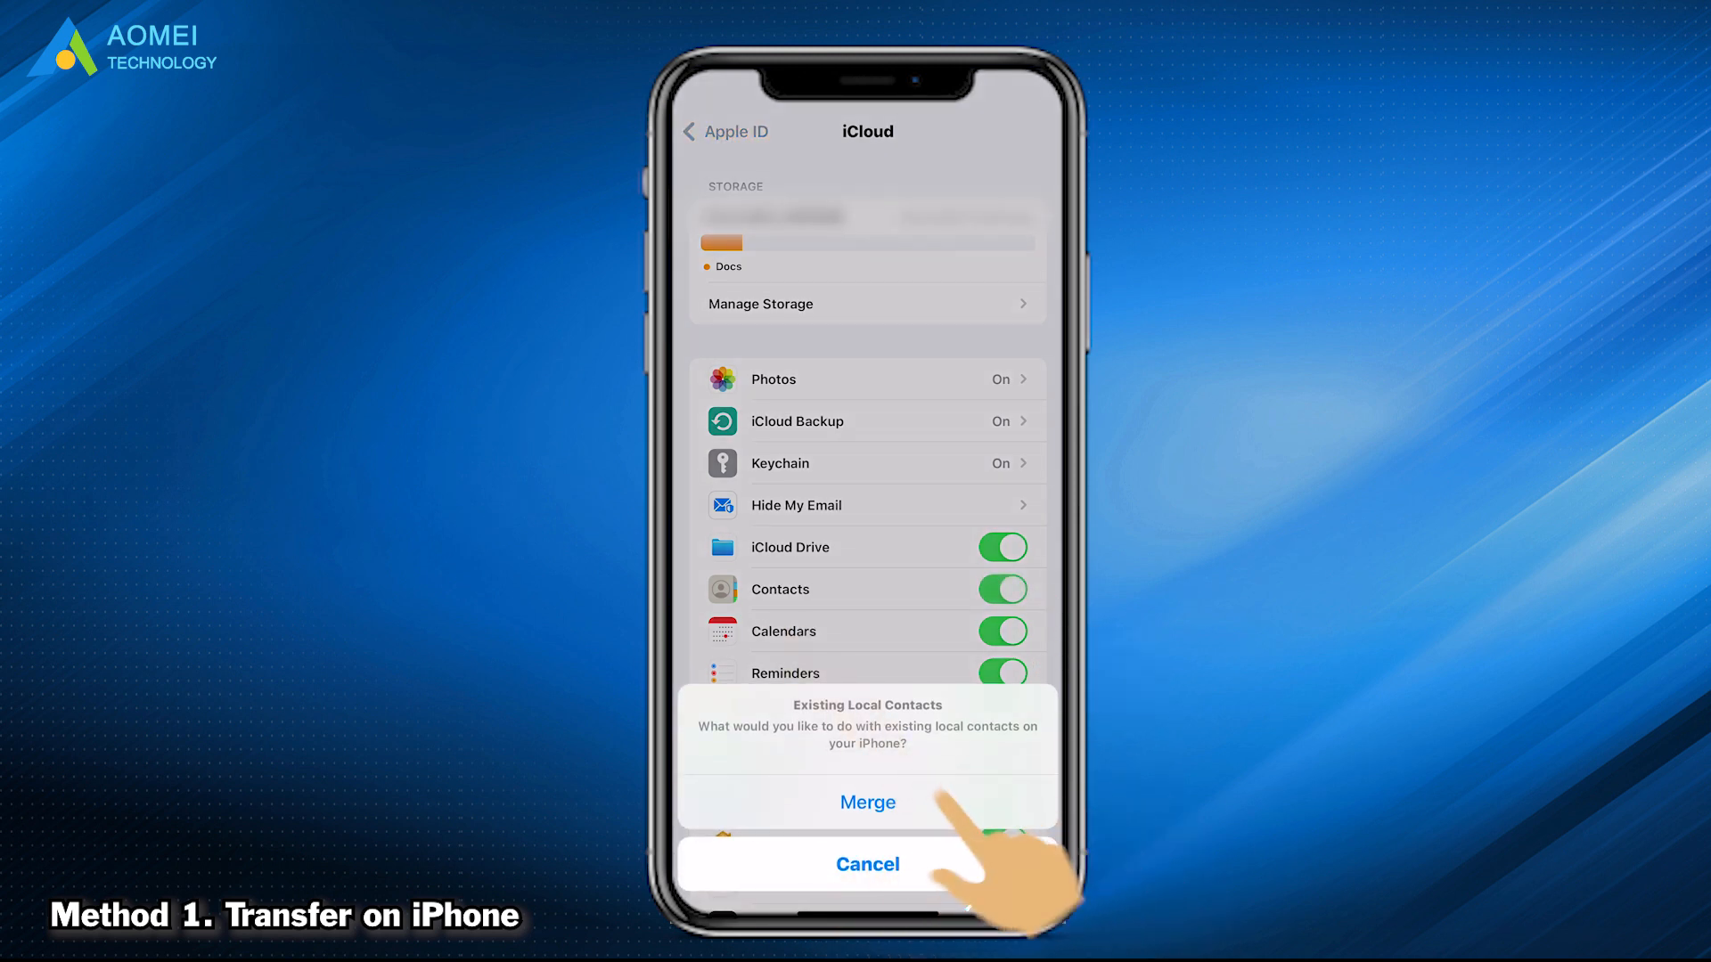
click(867, 802)
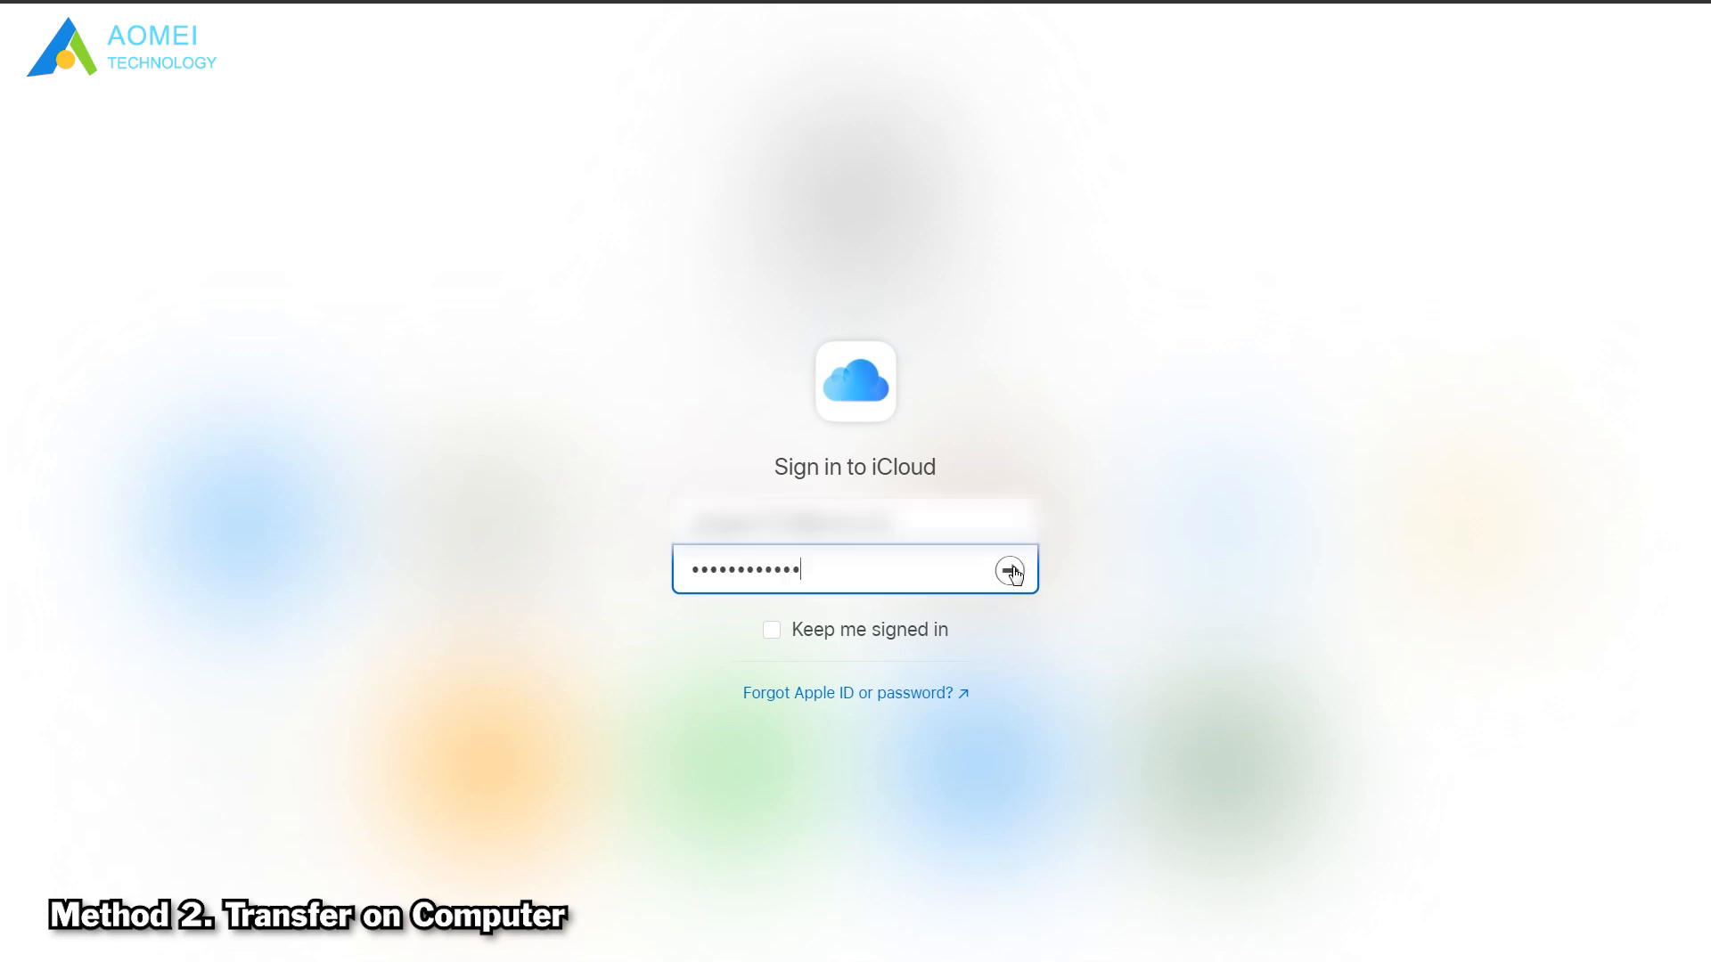
Submit the iCloud.com sign-in and open the Contacts web app
click(1008, 569)
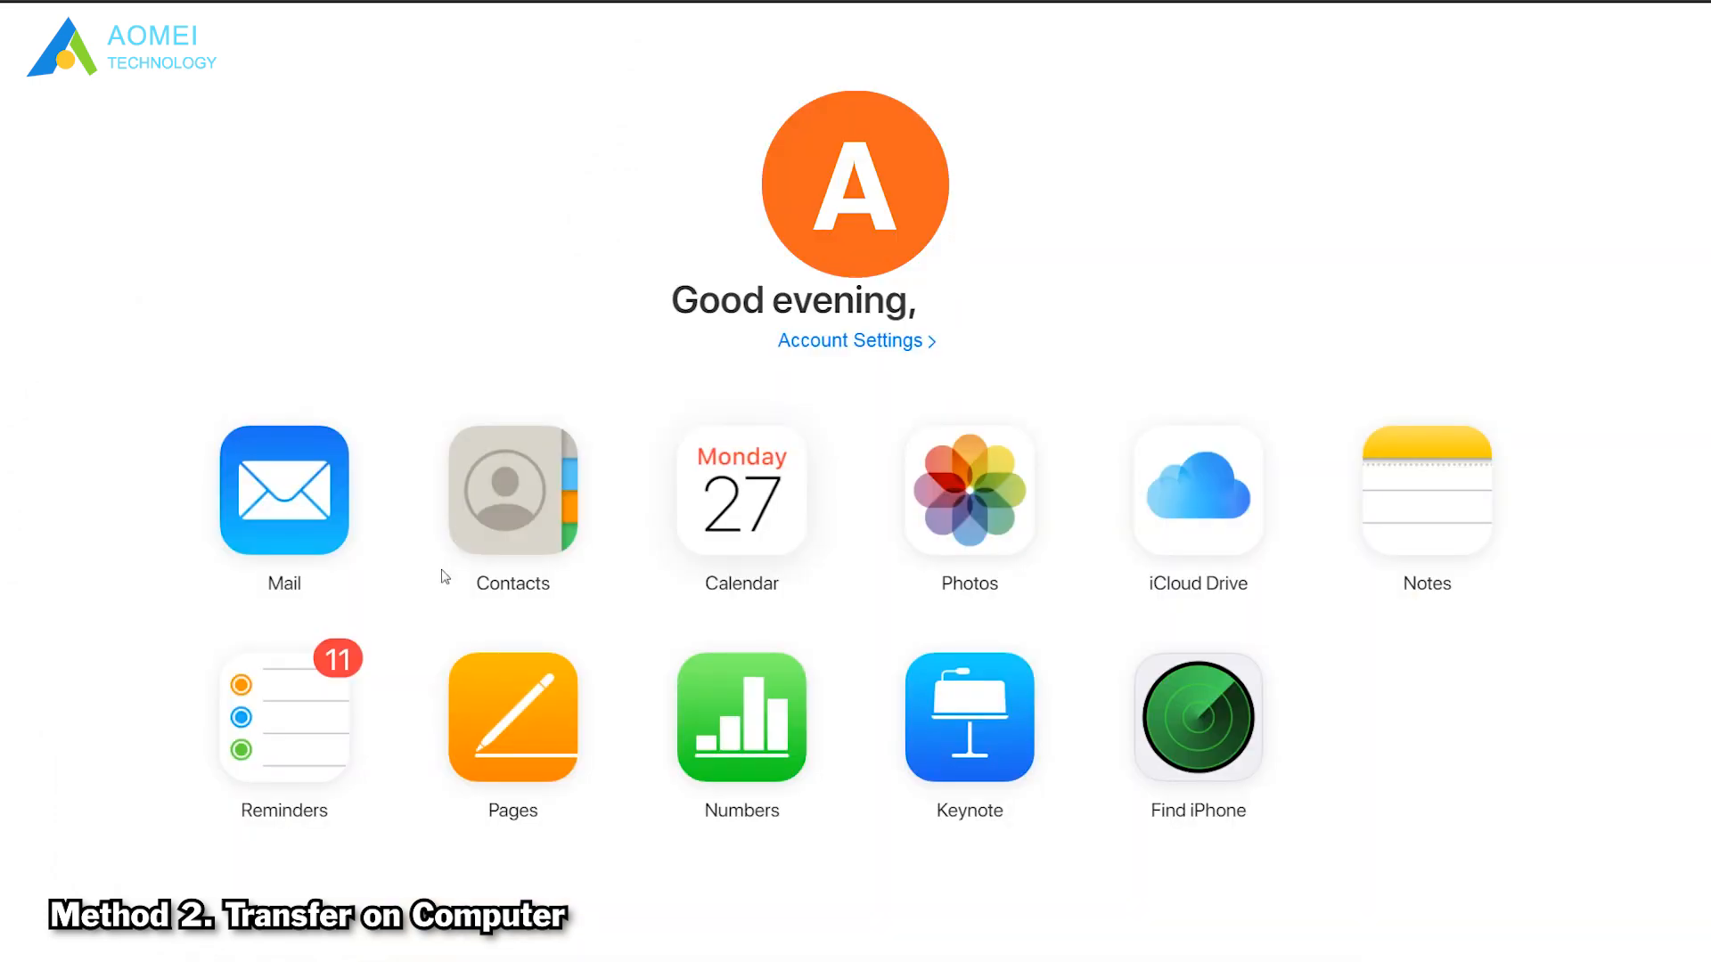
click(512, 490)
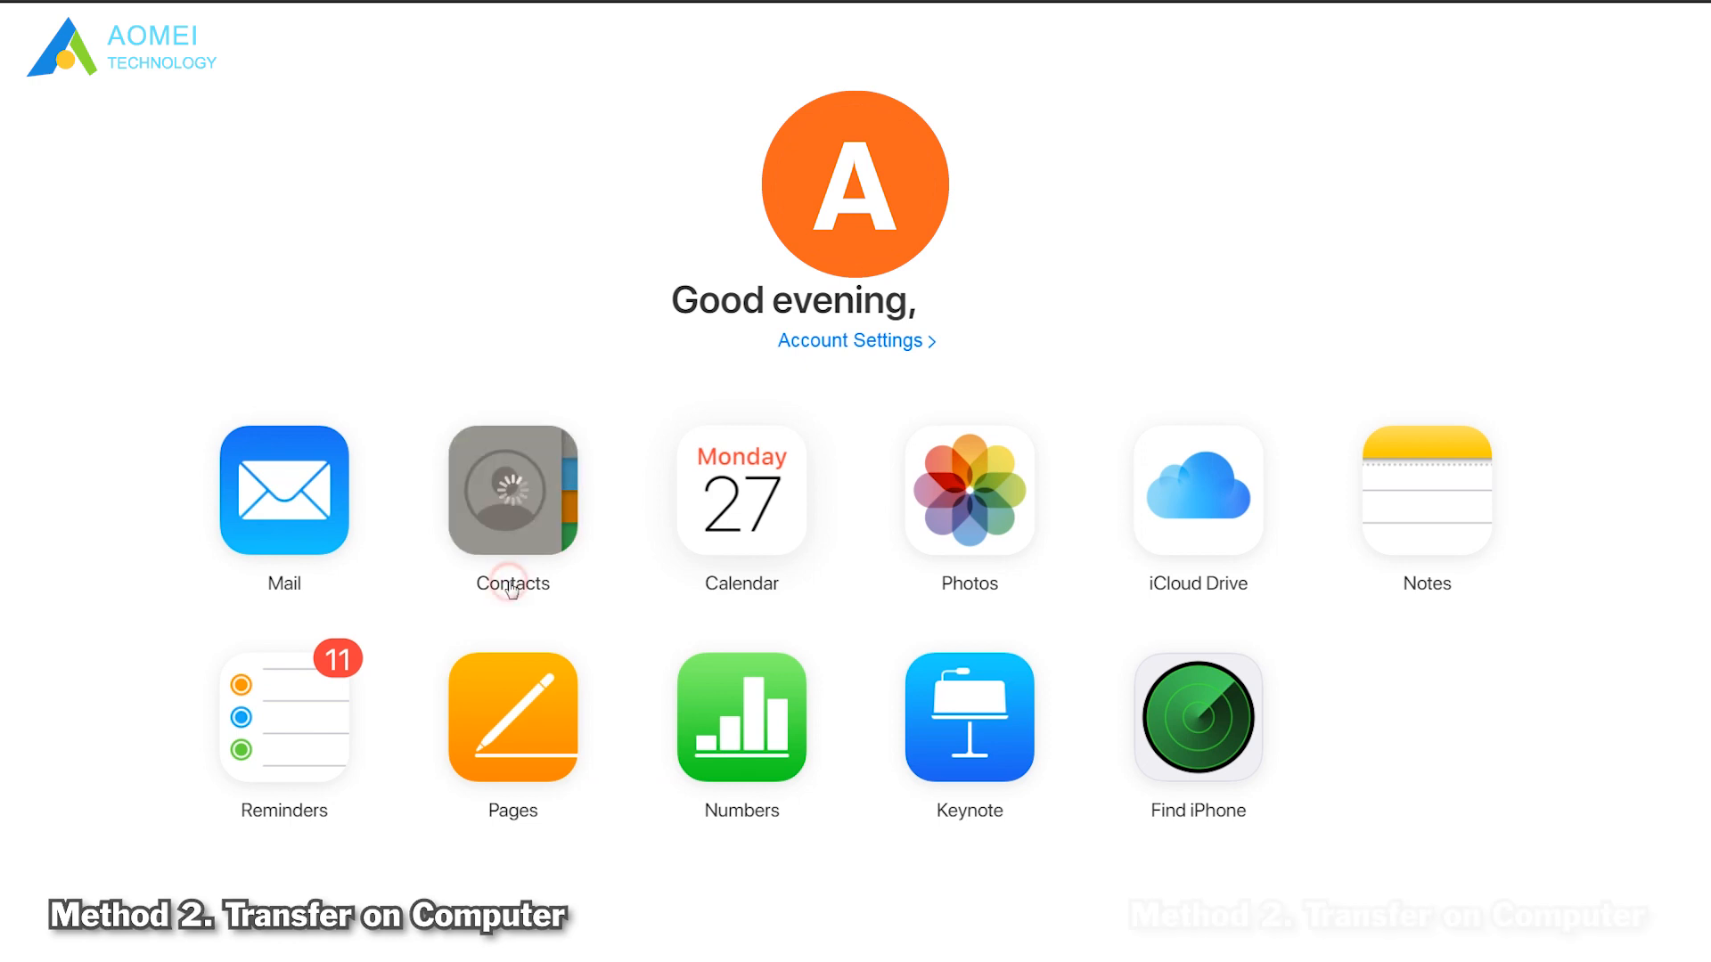
click(512, 490)
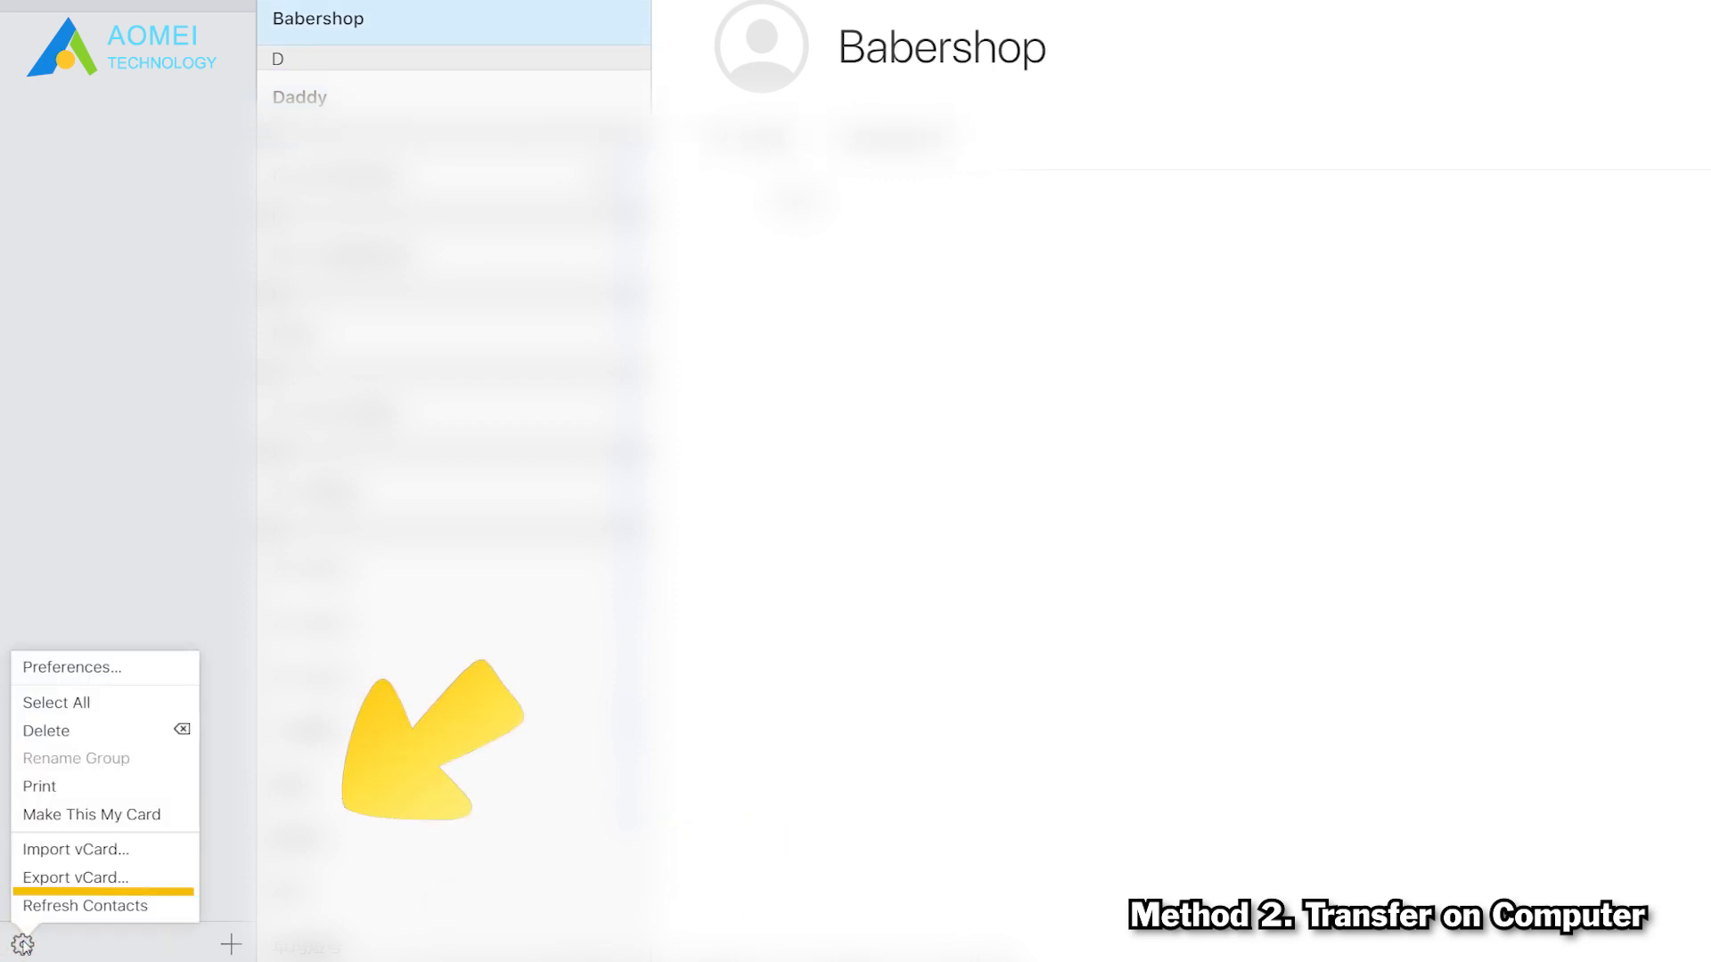
mouse_move(103, 876)
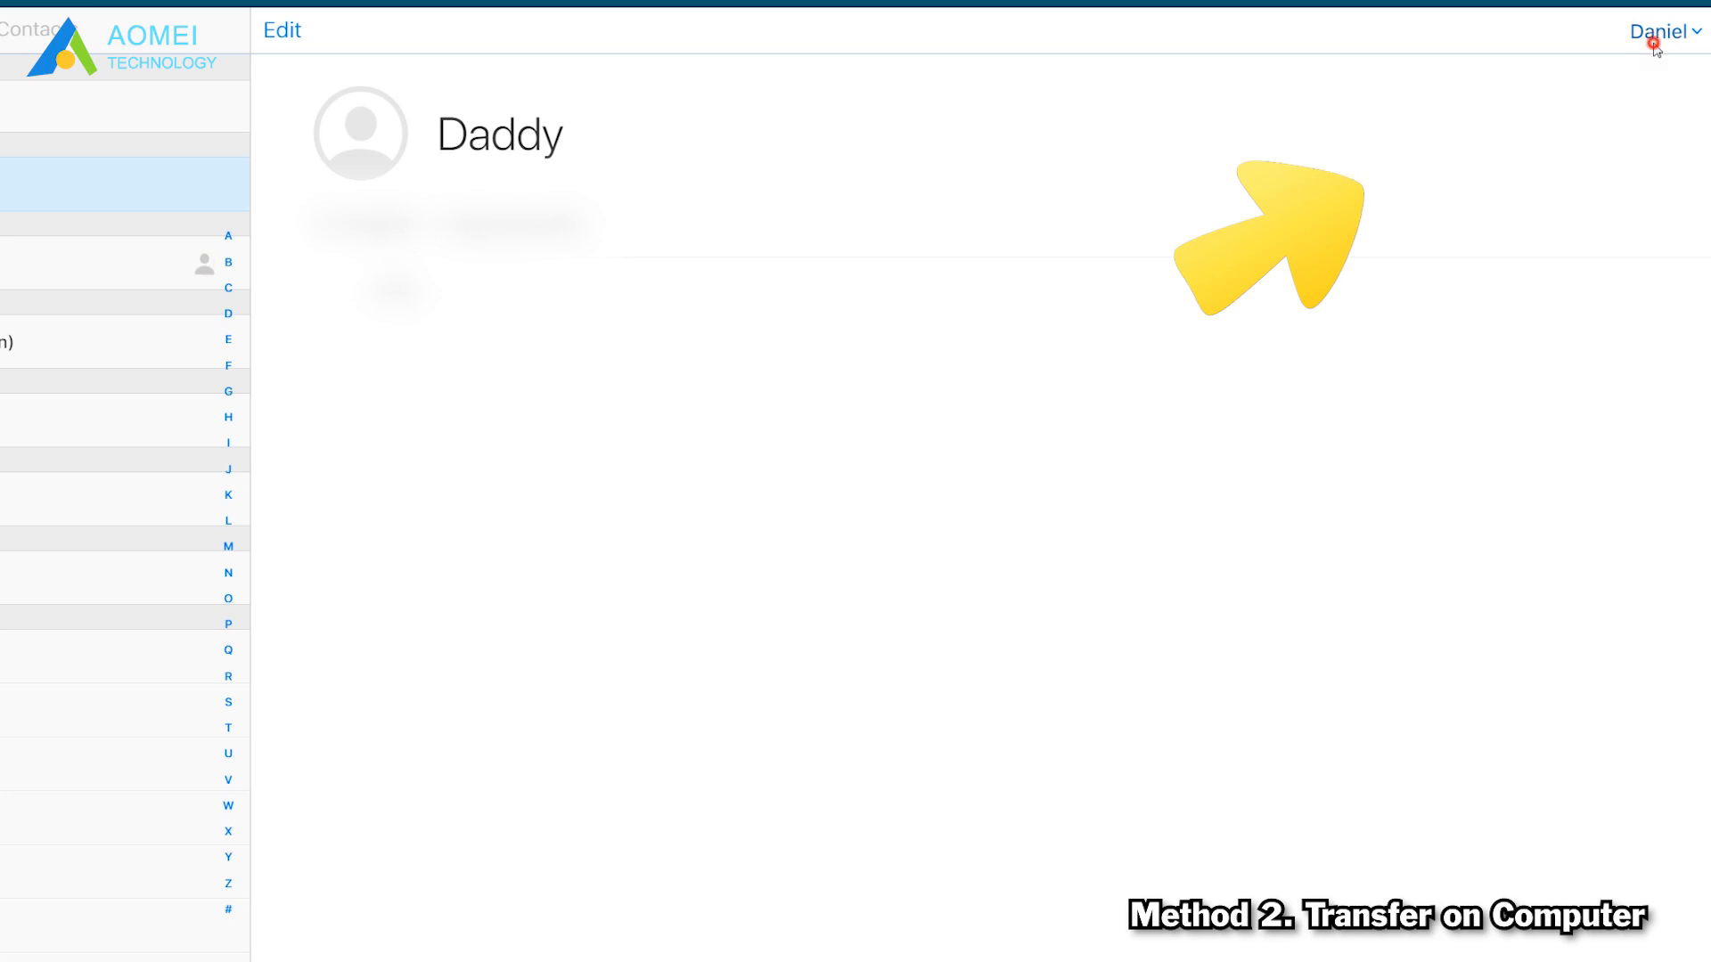
Sign out of the first iCloud account and open Contacts for the second account
click(1657, 30)
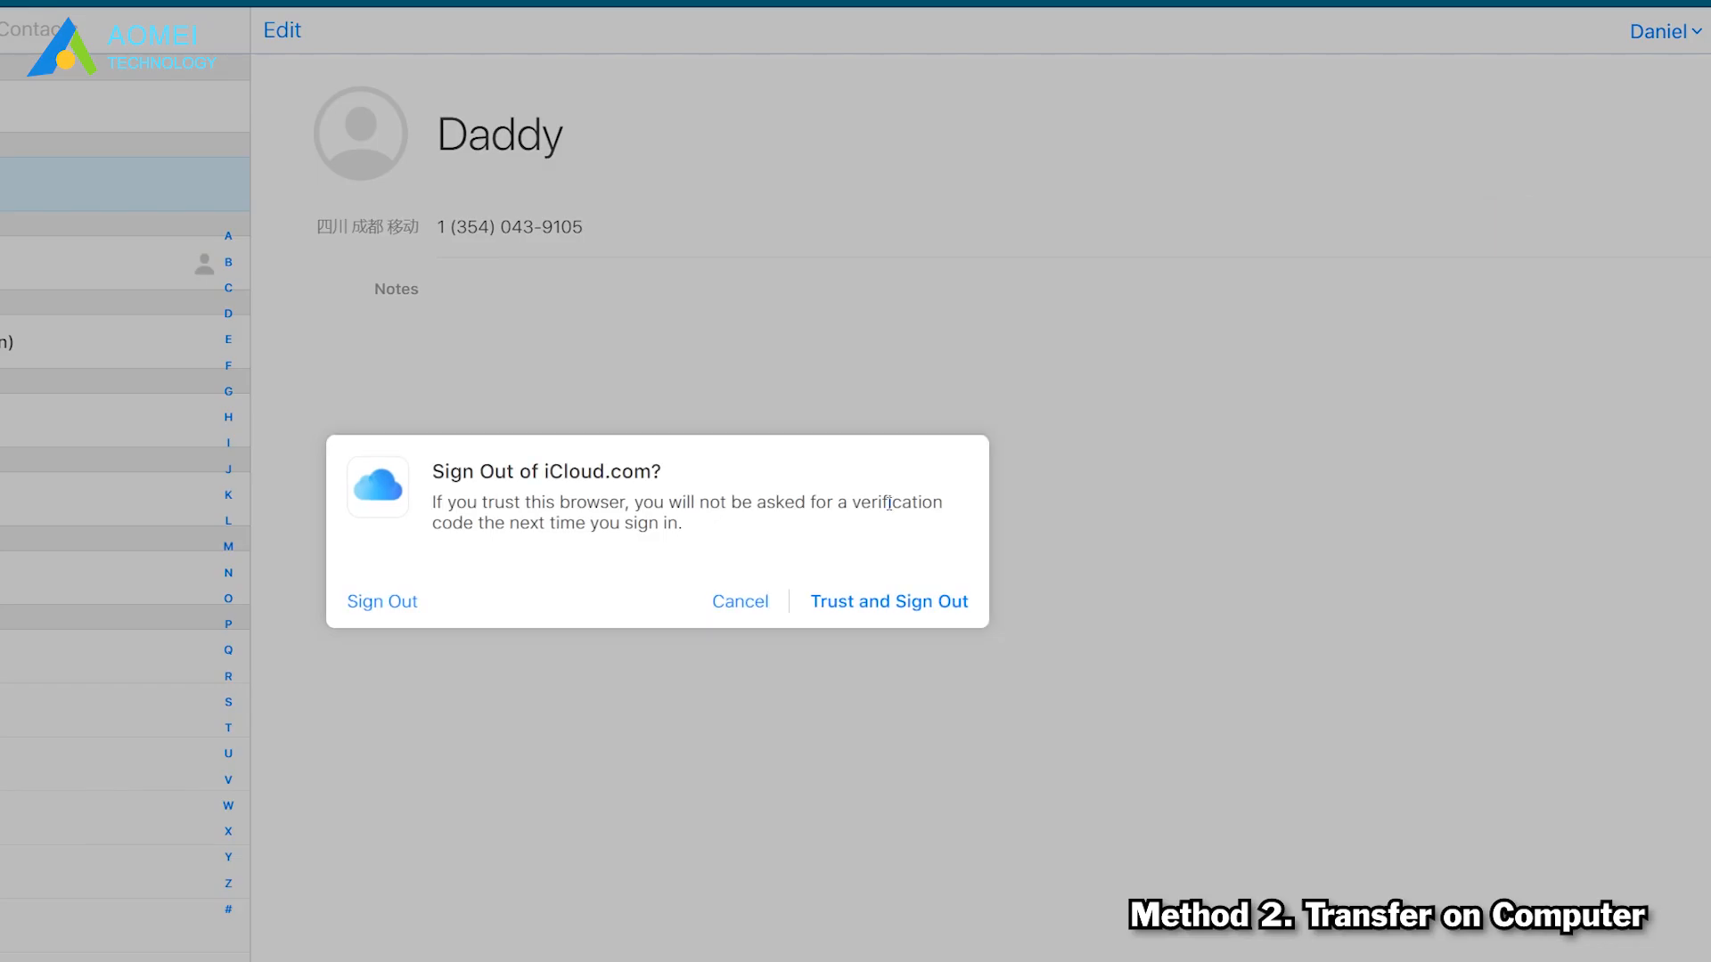
click(739, 601)
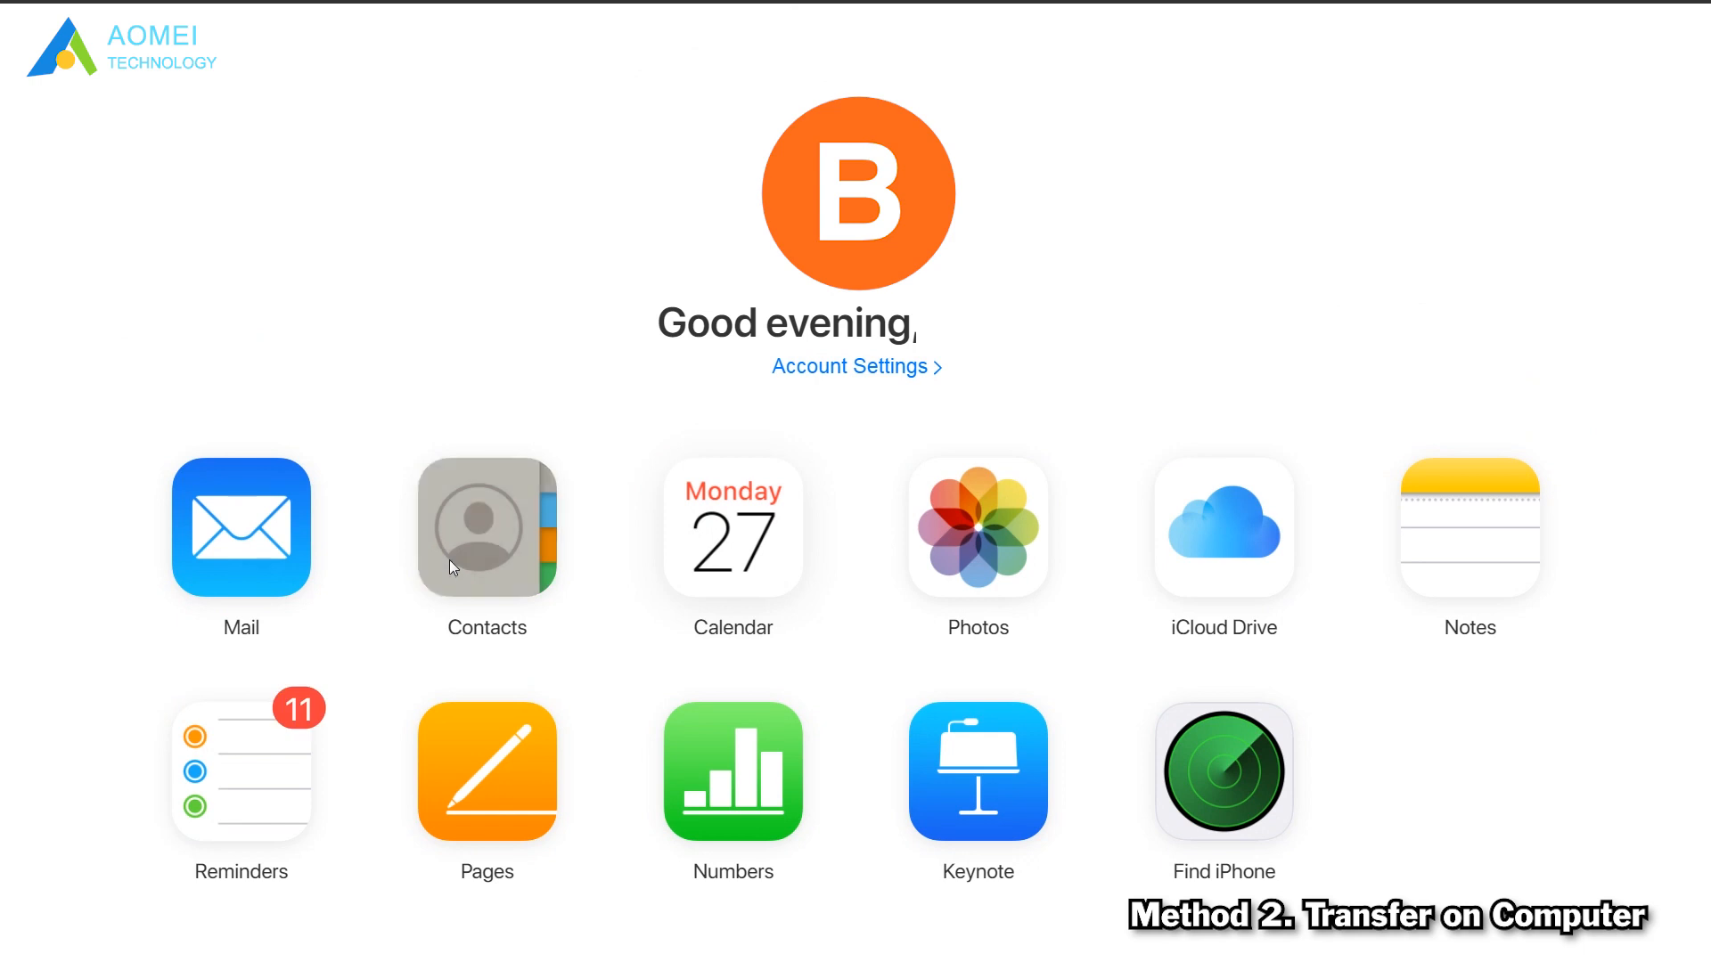
click(485, 529)
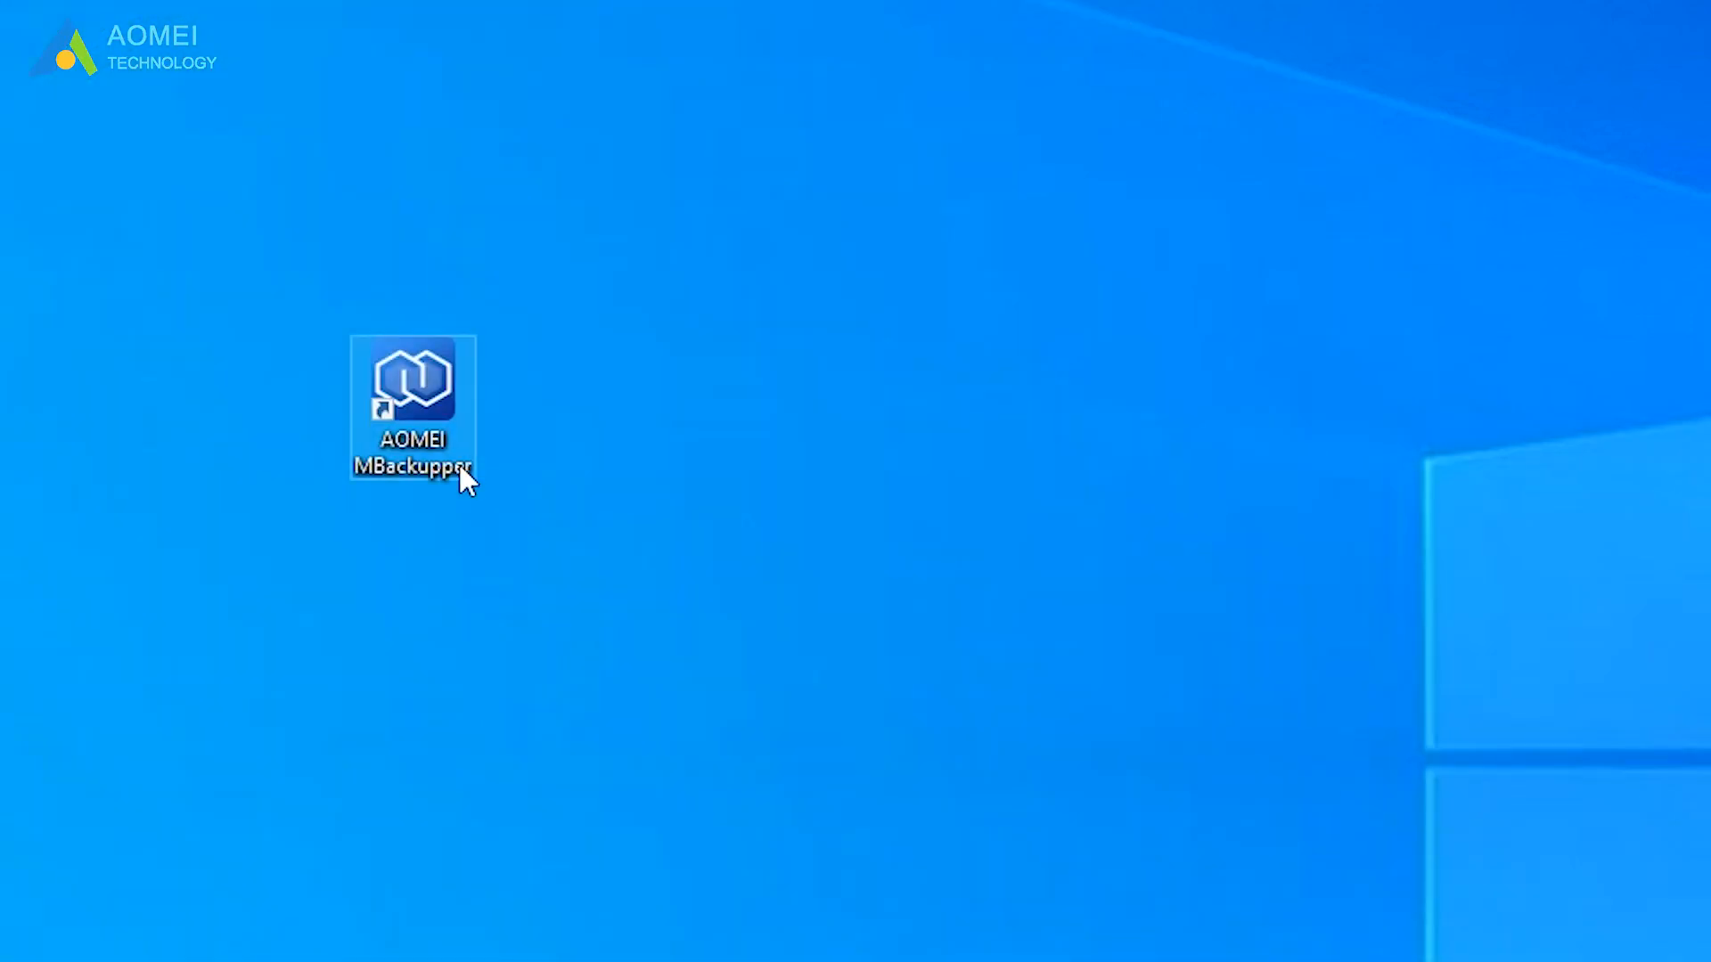
Launch AOMEI MBackupper from the desktop and open the iPhone to iPhone transfer tool
double_click(412, 379)
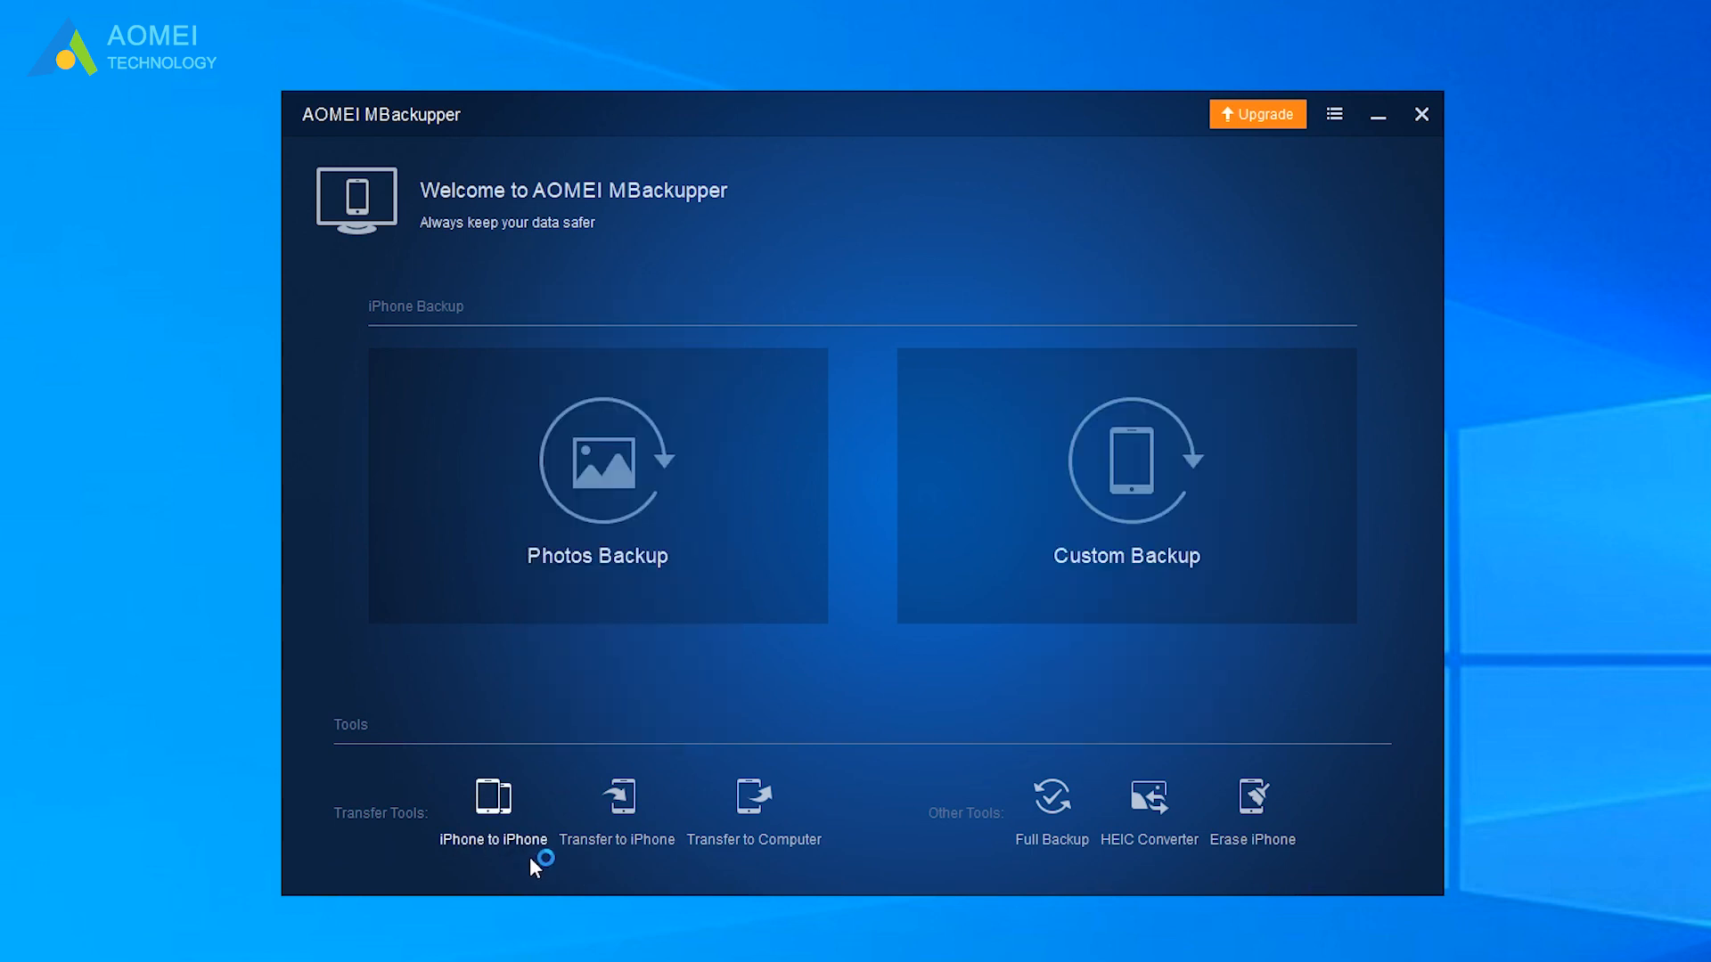
click(492, 797)
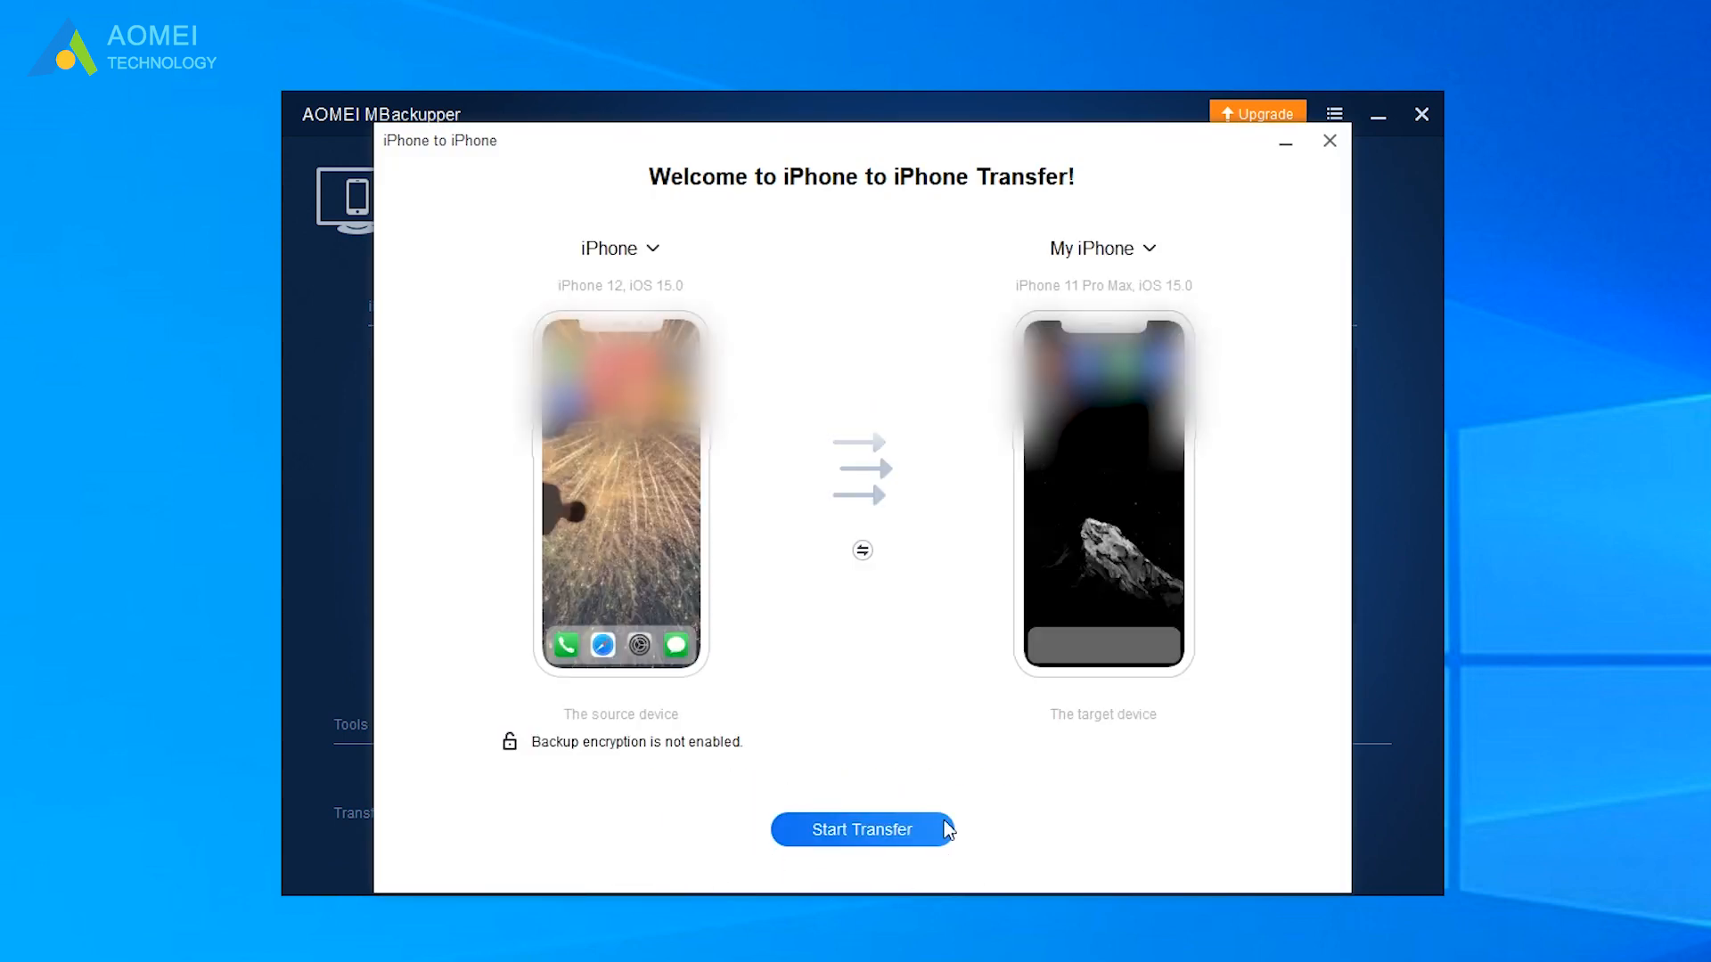
Click Start Transfer, then close the iPhone to iPhone transfer window
click(861, 829)
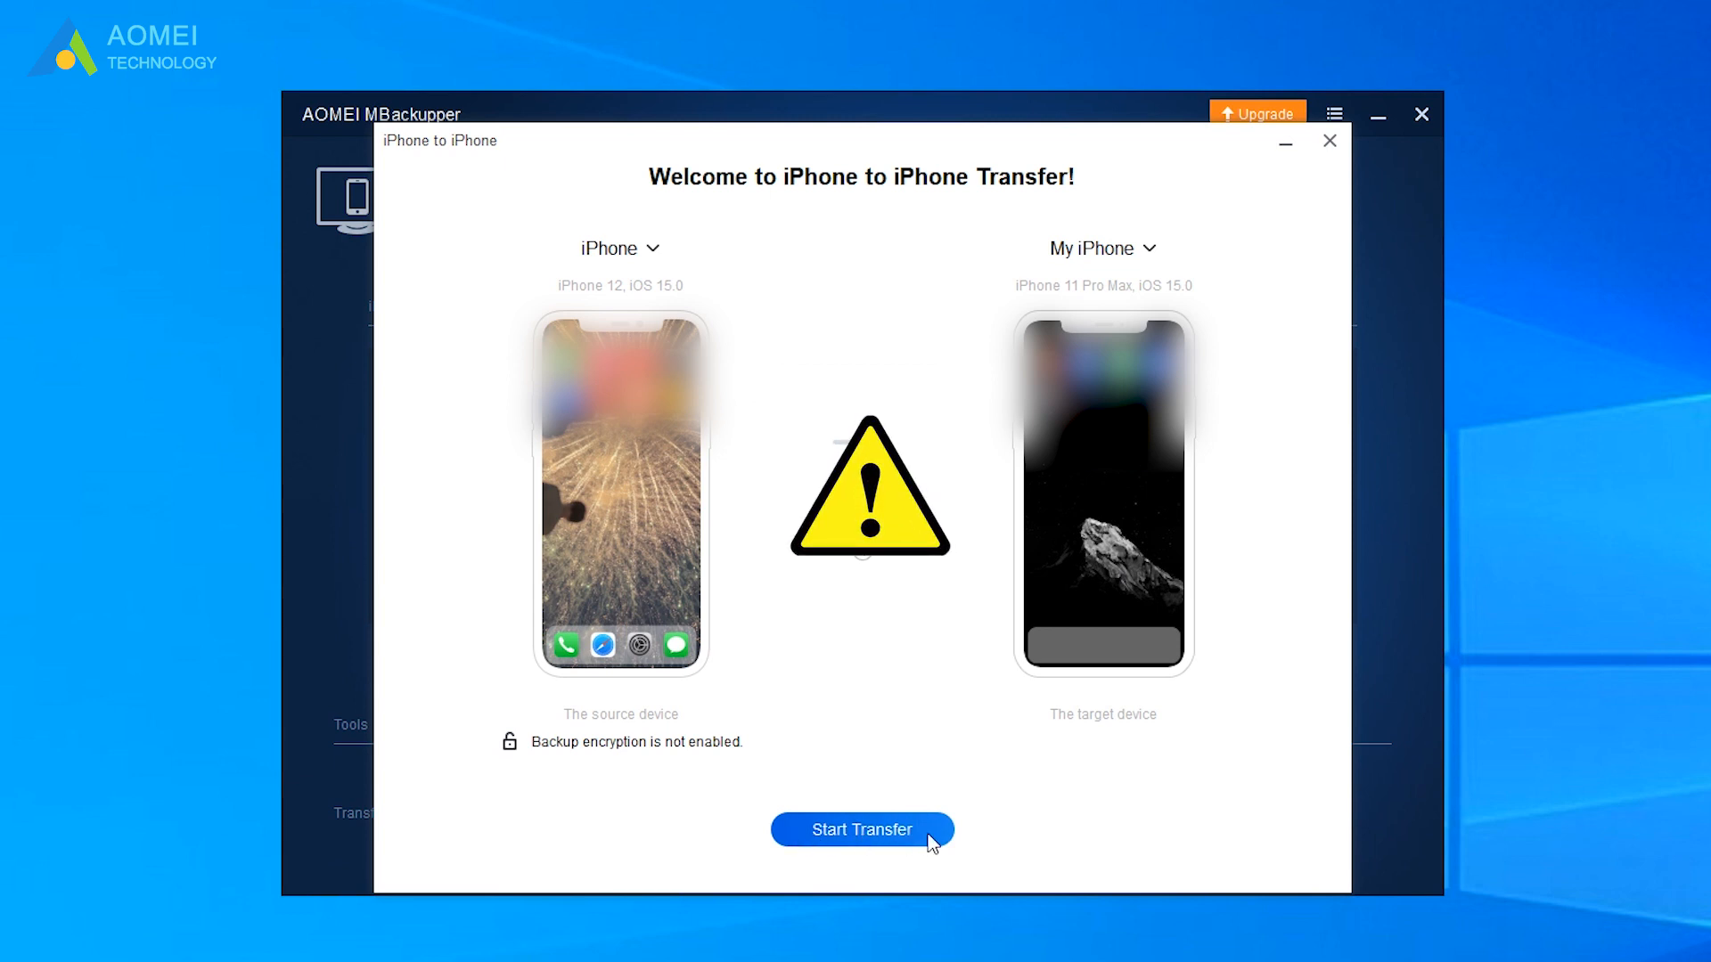
mouse_move(1281, 260)
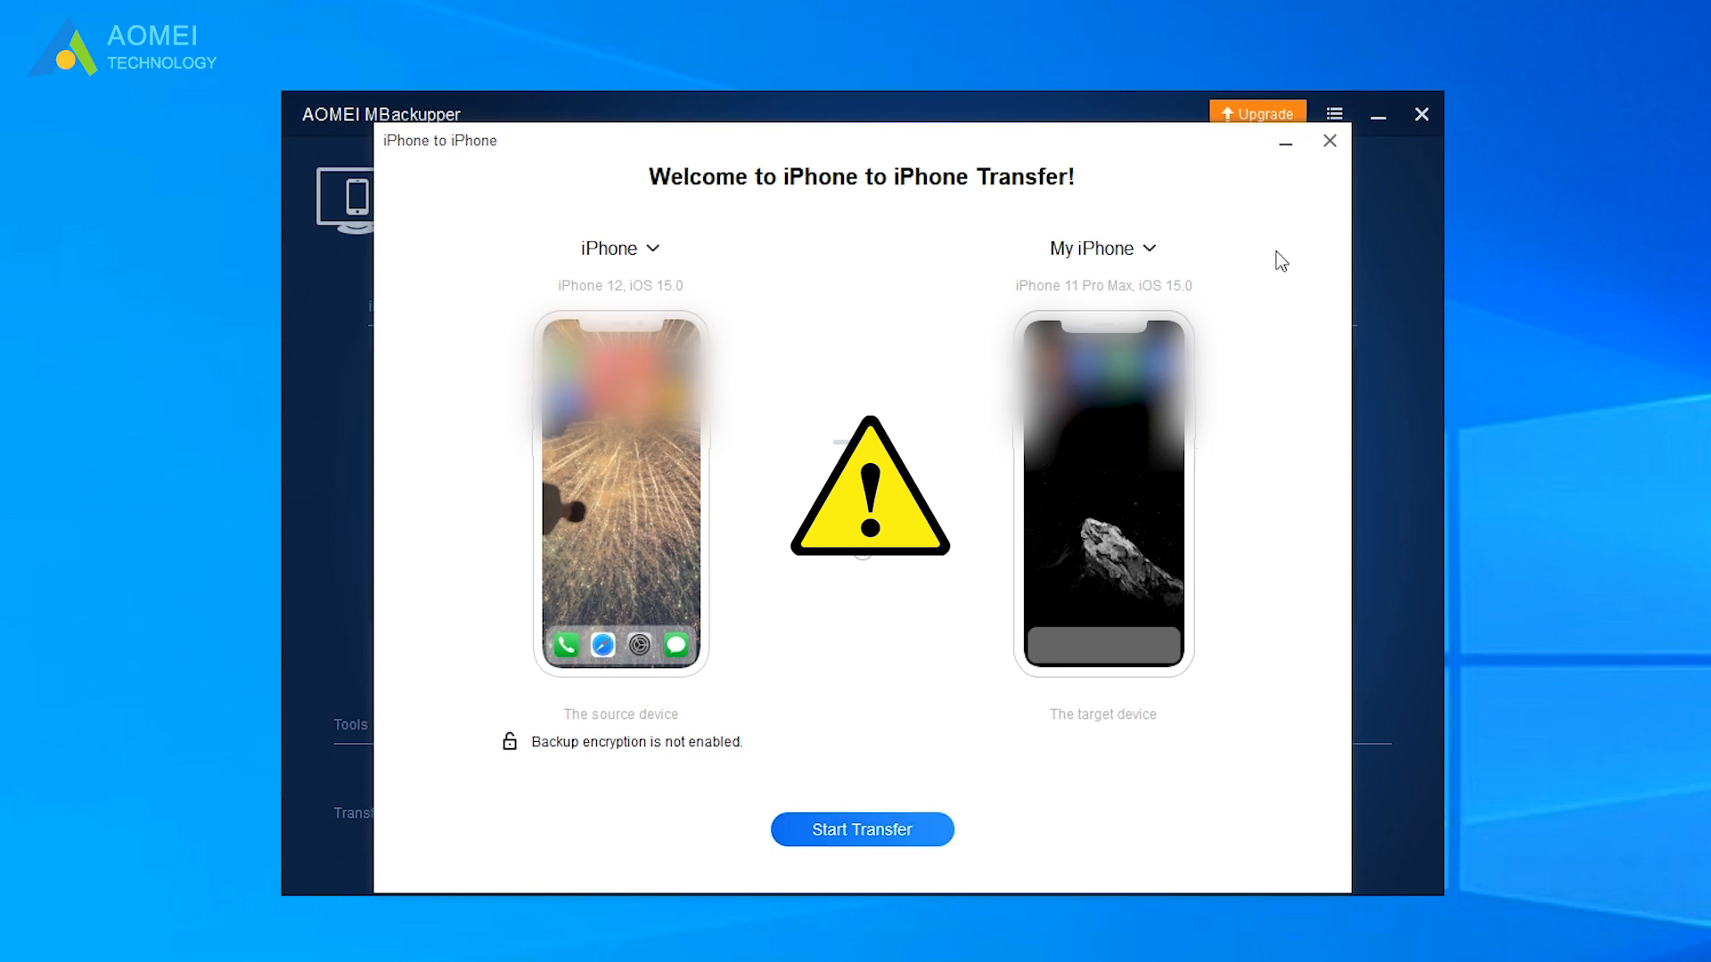
click(1328, 141)
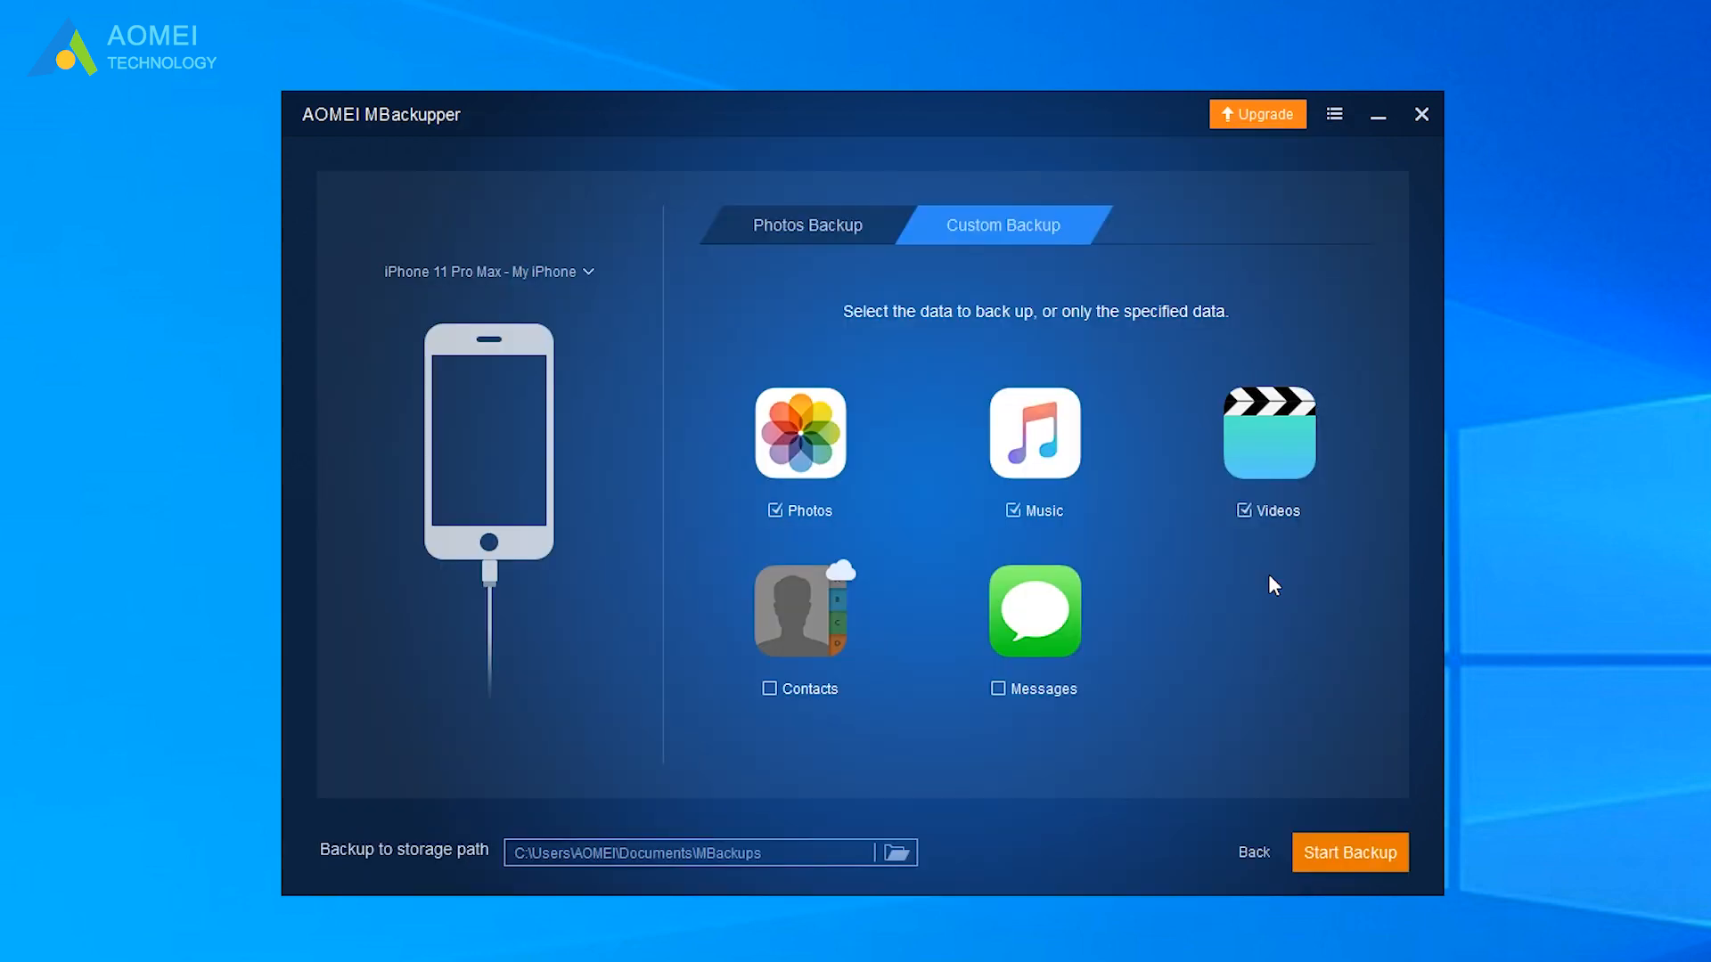
mouse_move(874, 607)
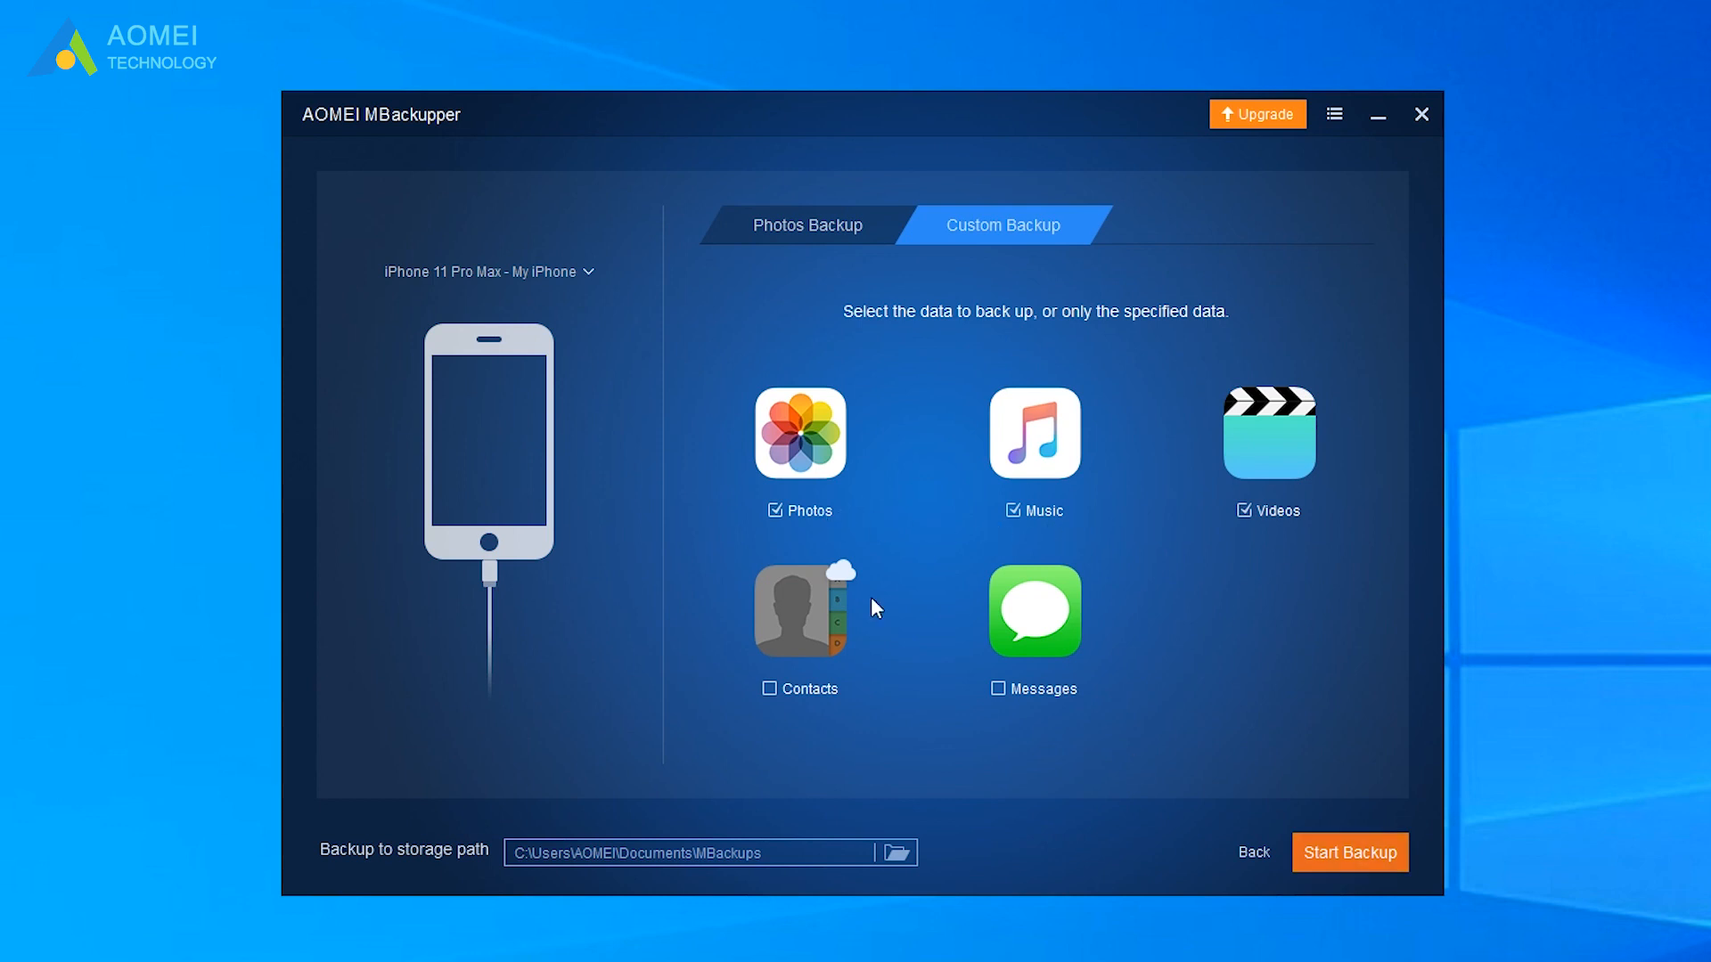
click(800, 433)
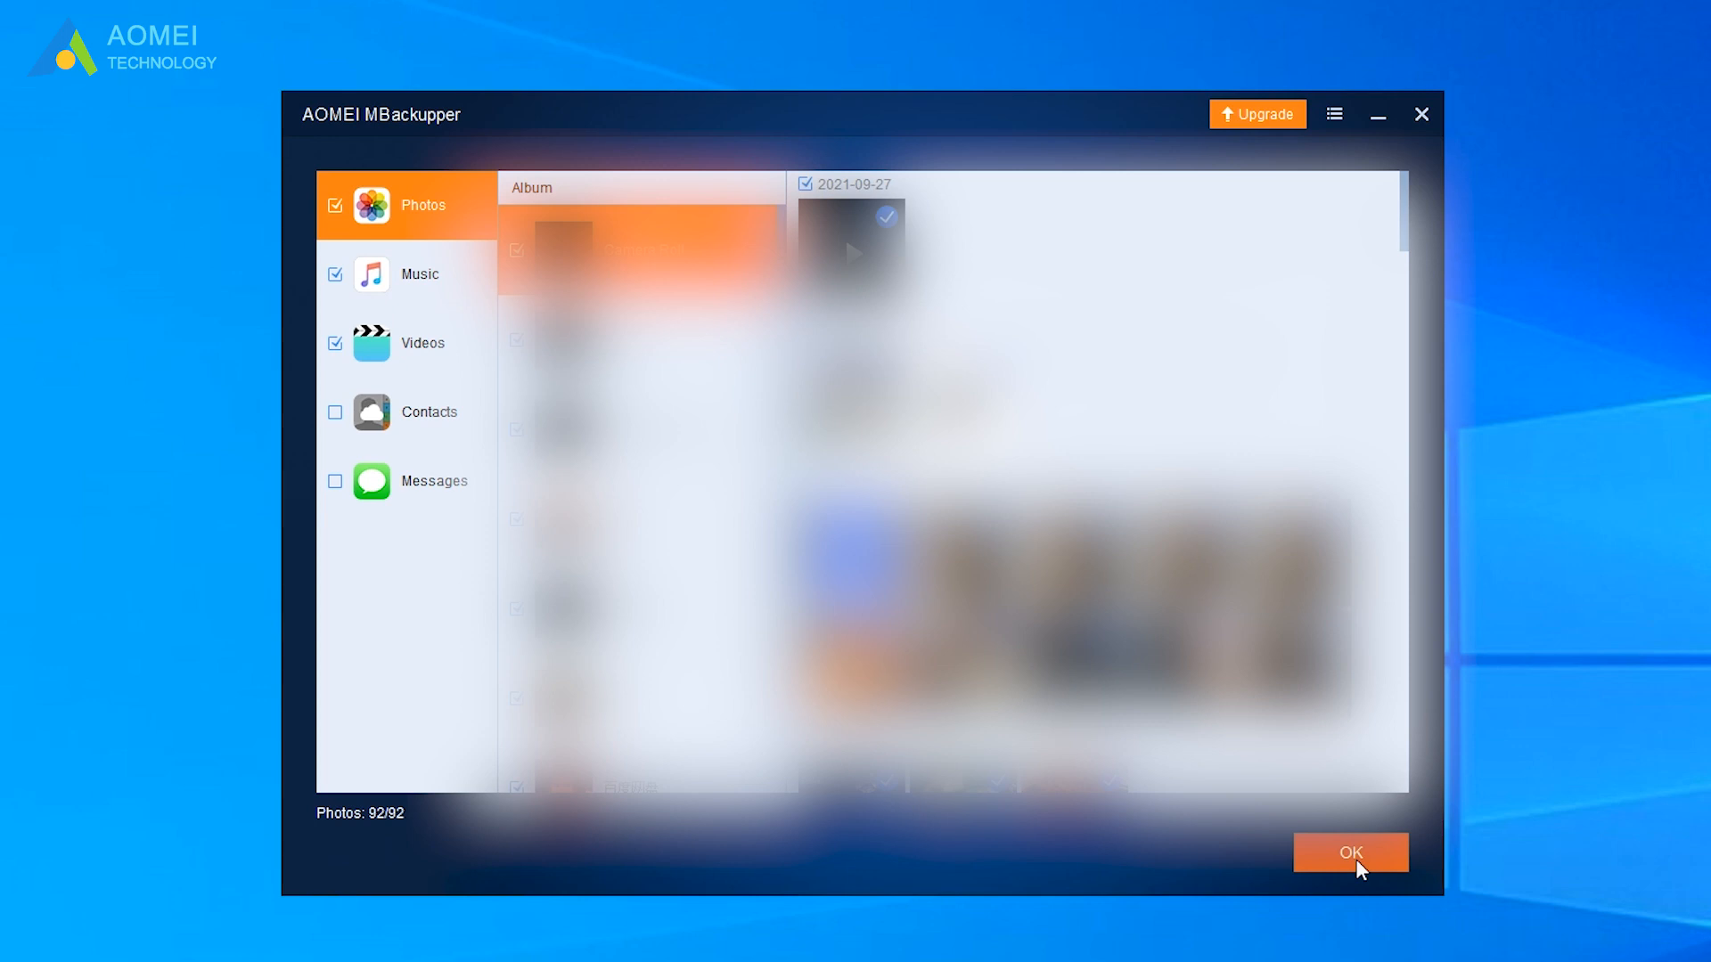
click(1349, 852)
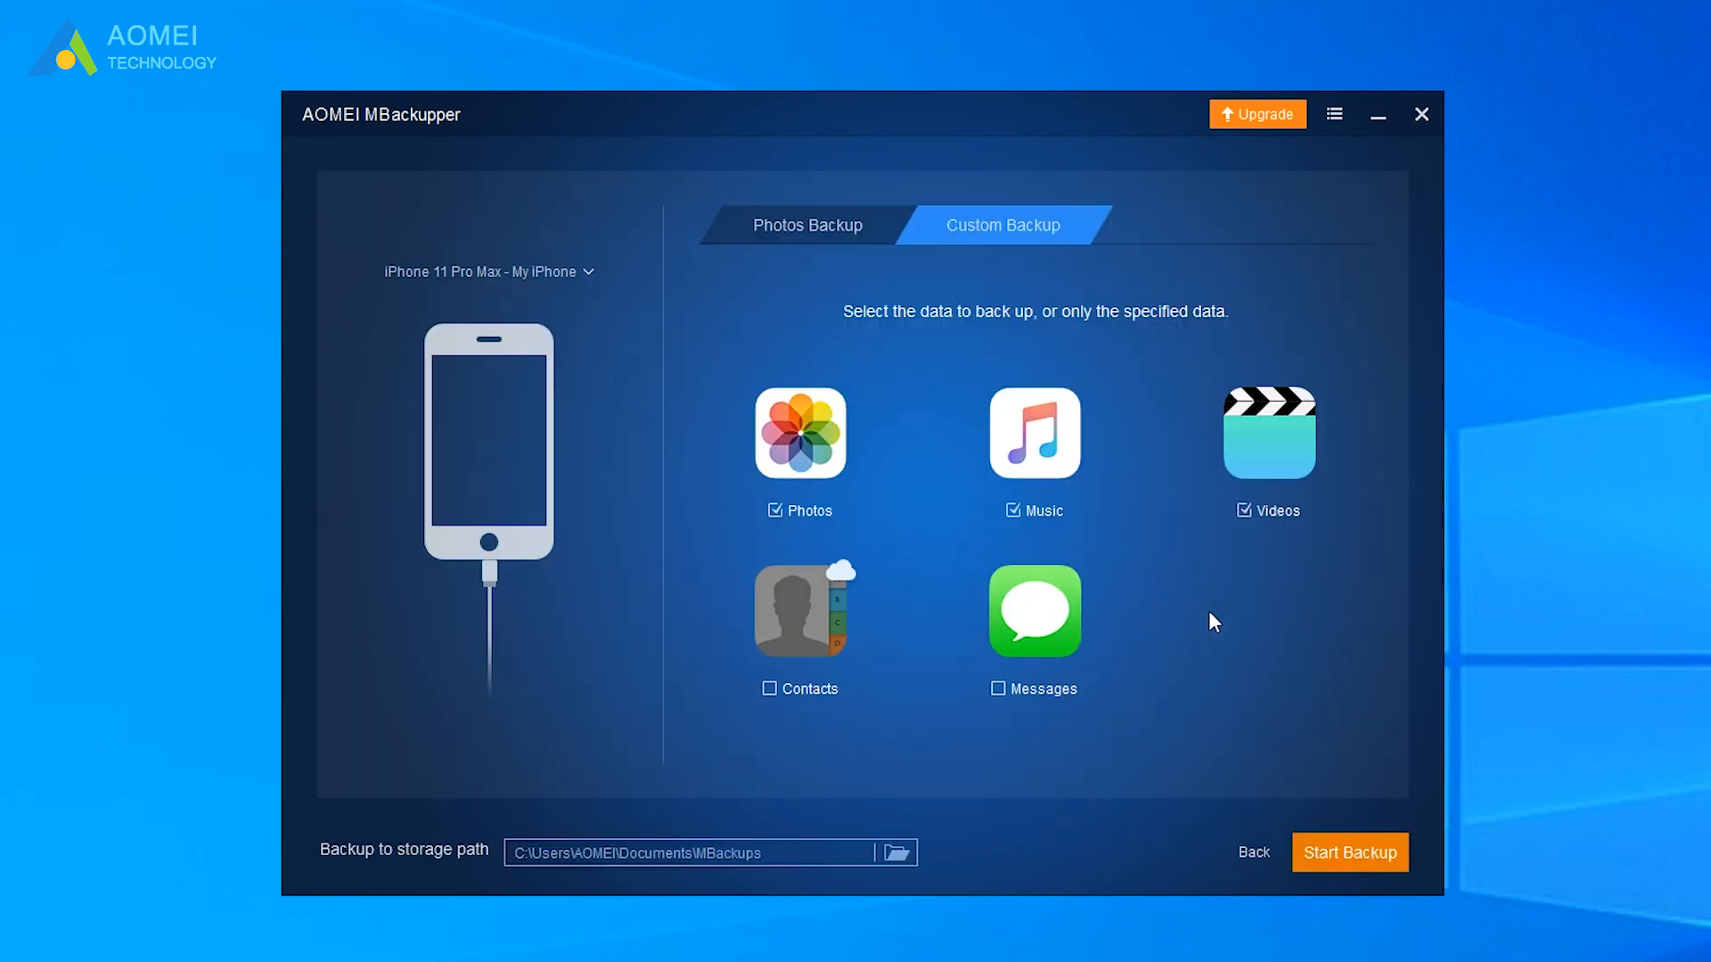
mouse_move(919, 880)
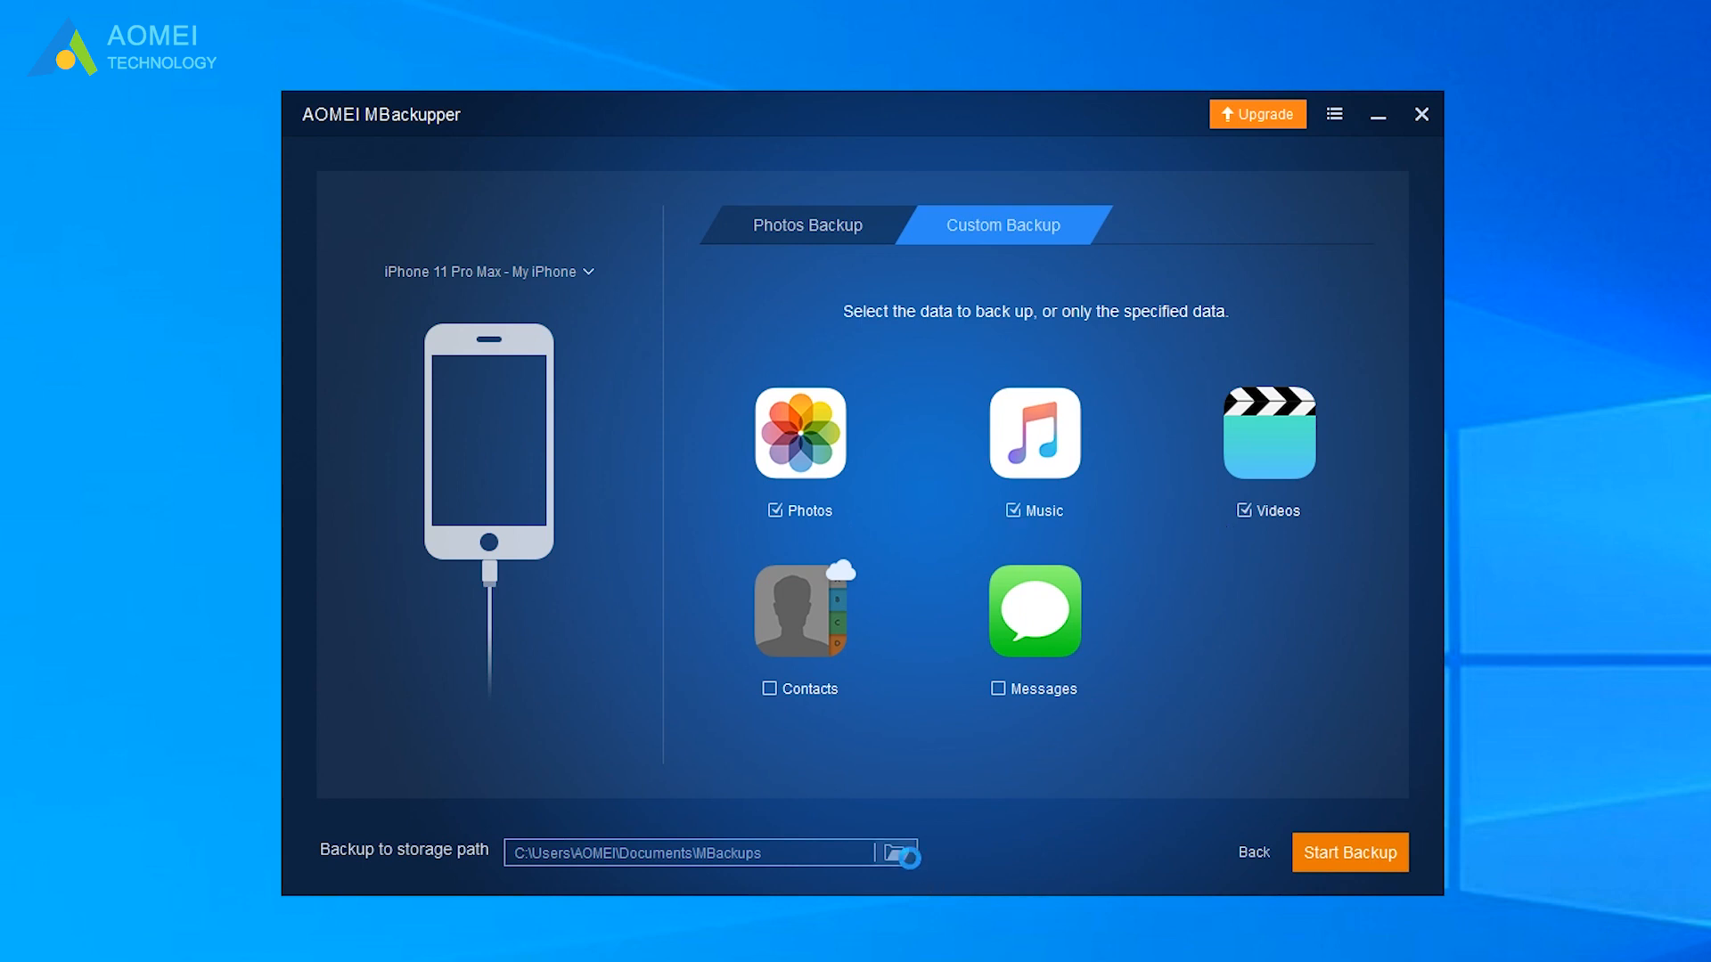
Confirm MBackups as the backup storage path, then go back to the welcome screen
click(888, 851)
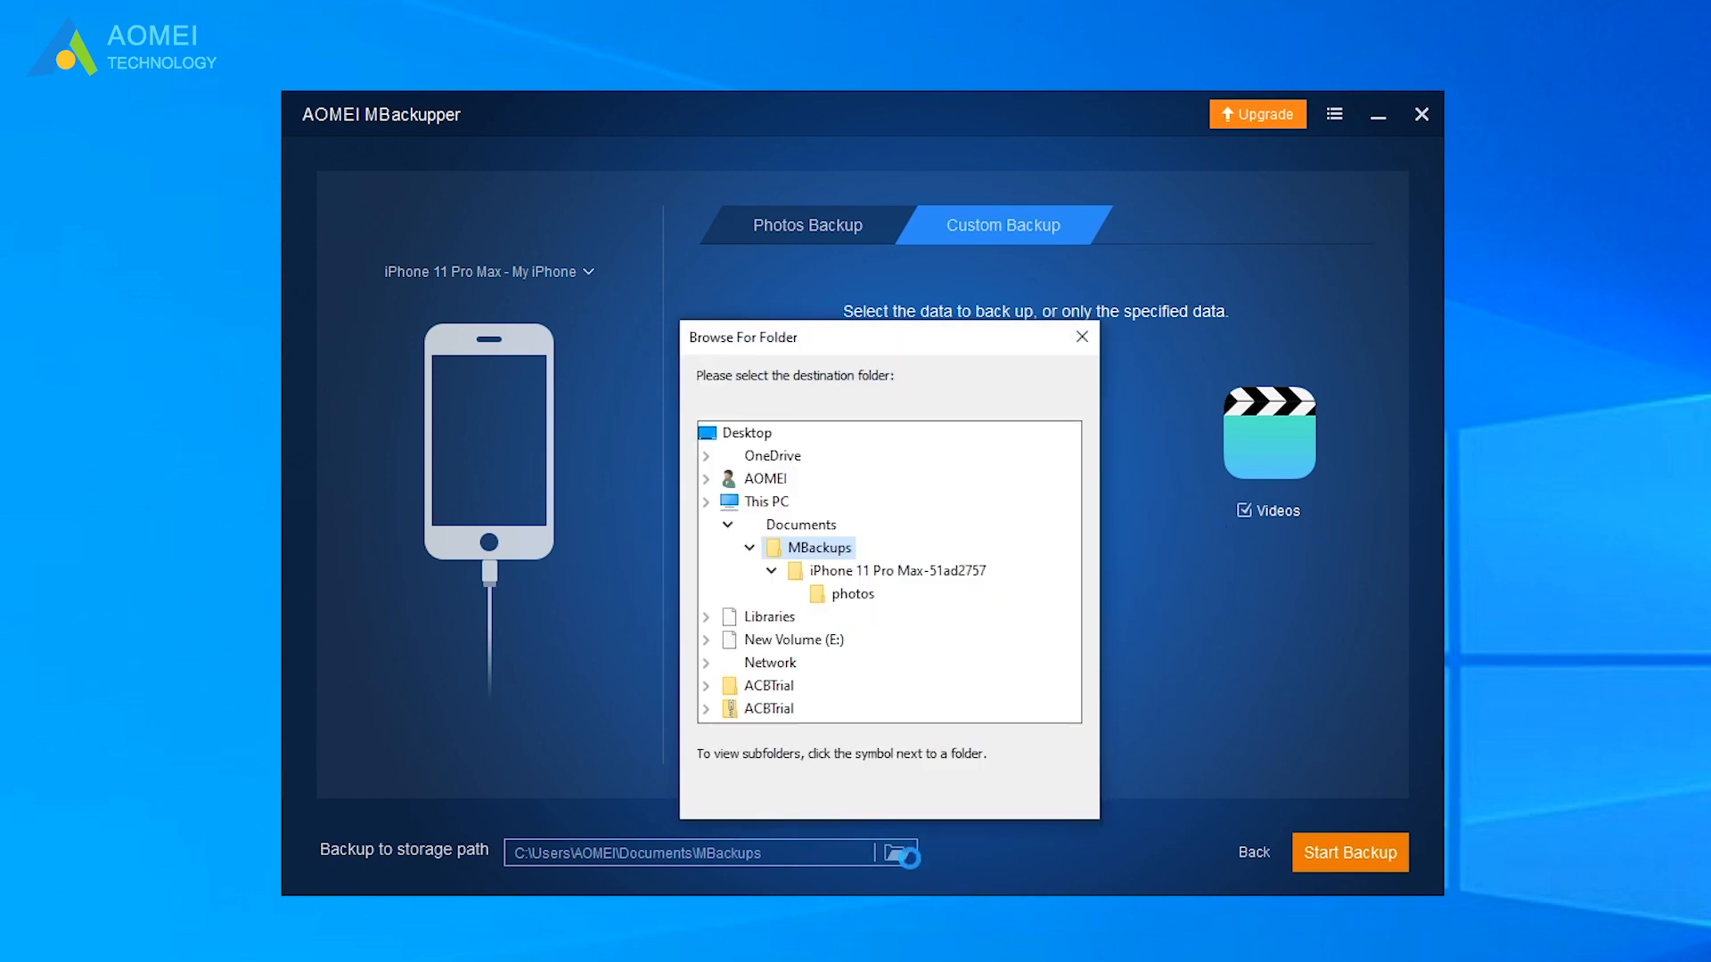
click(1080, 336)
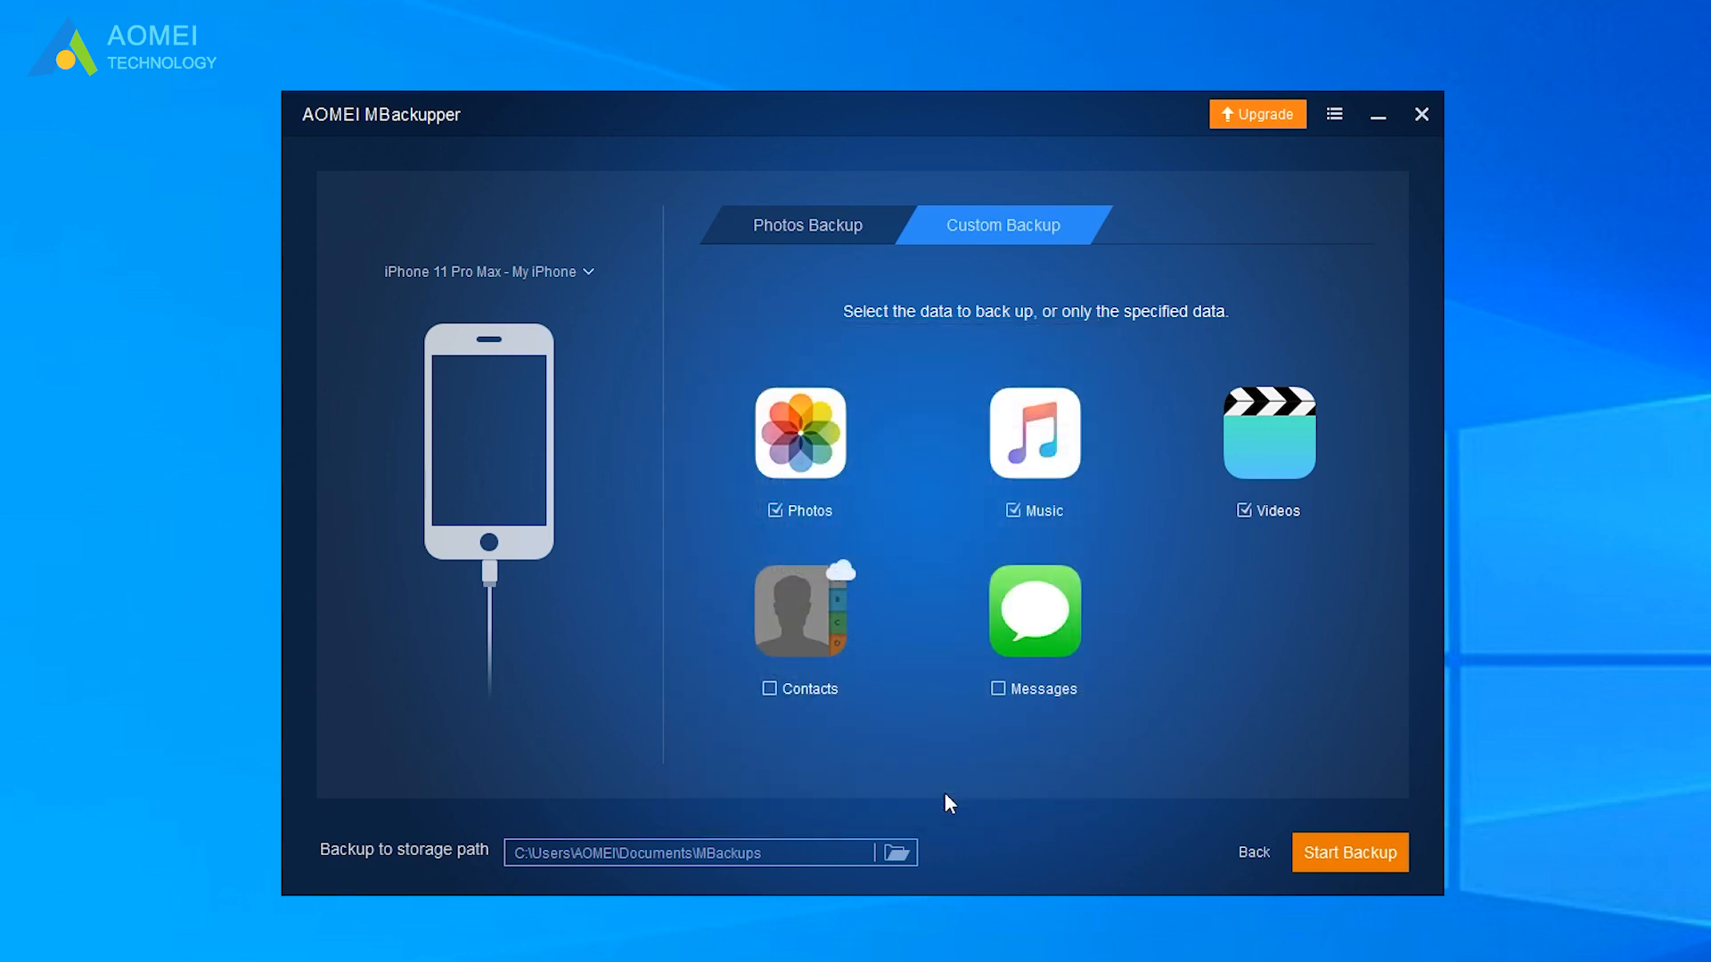
mouse_move(1317, 842)
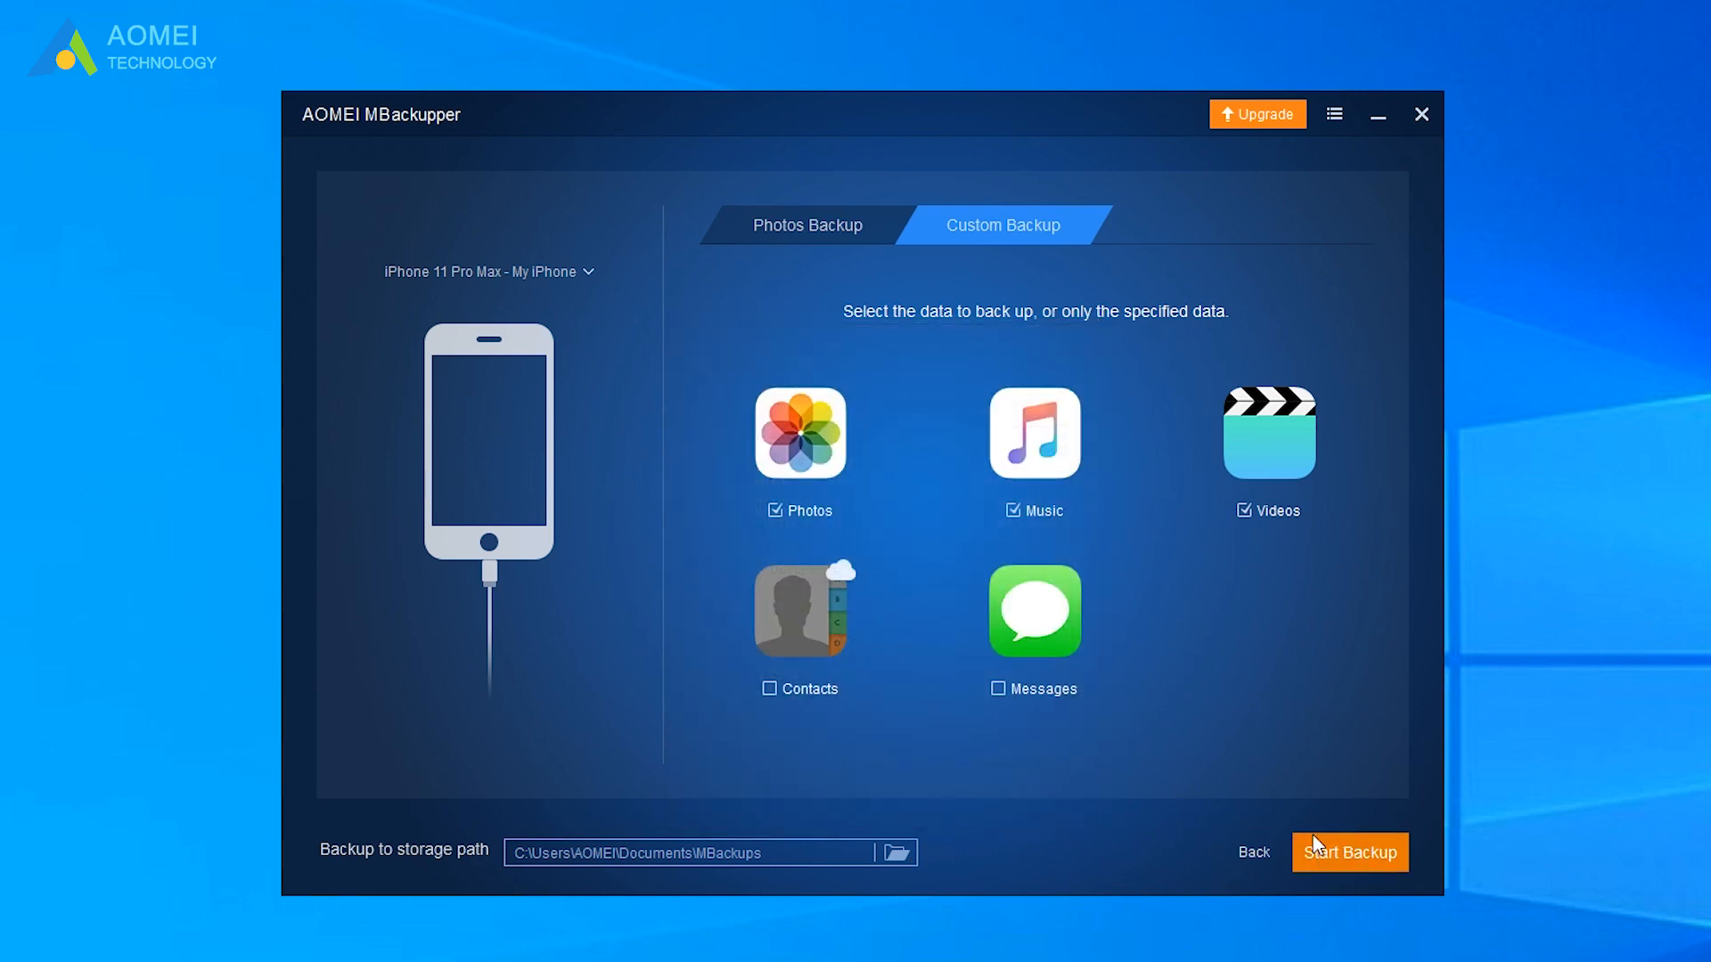
mouse_move(1252, 856)
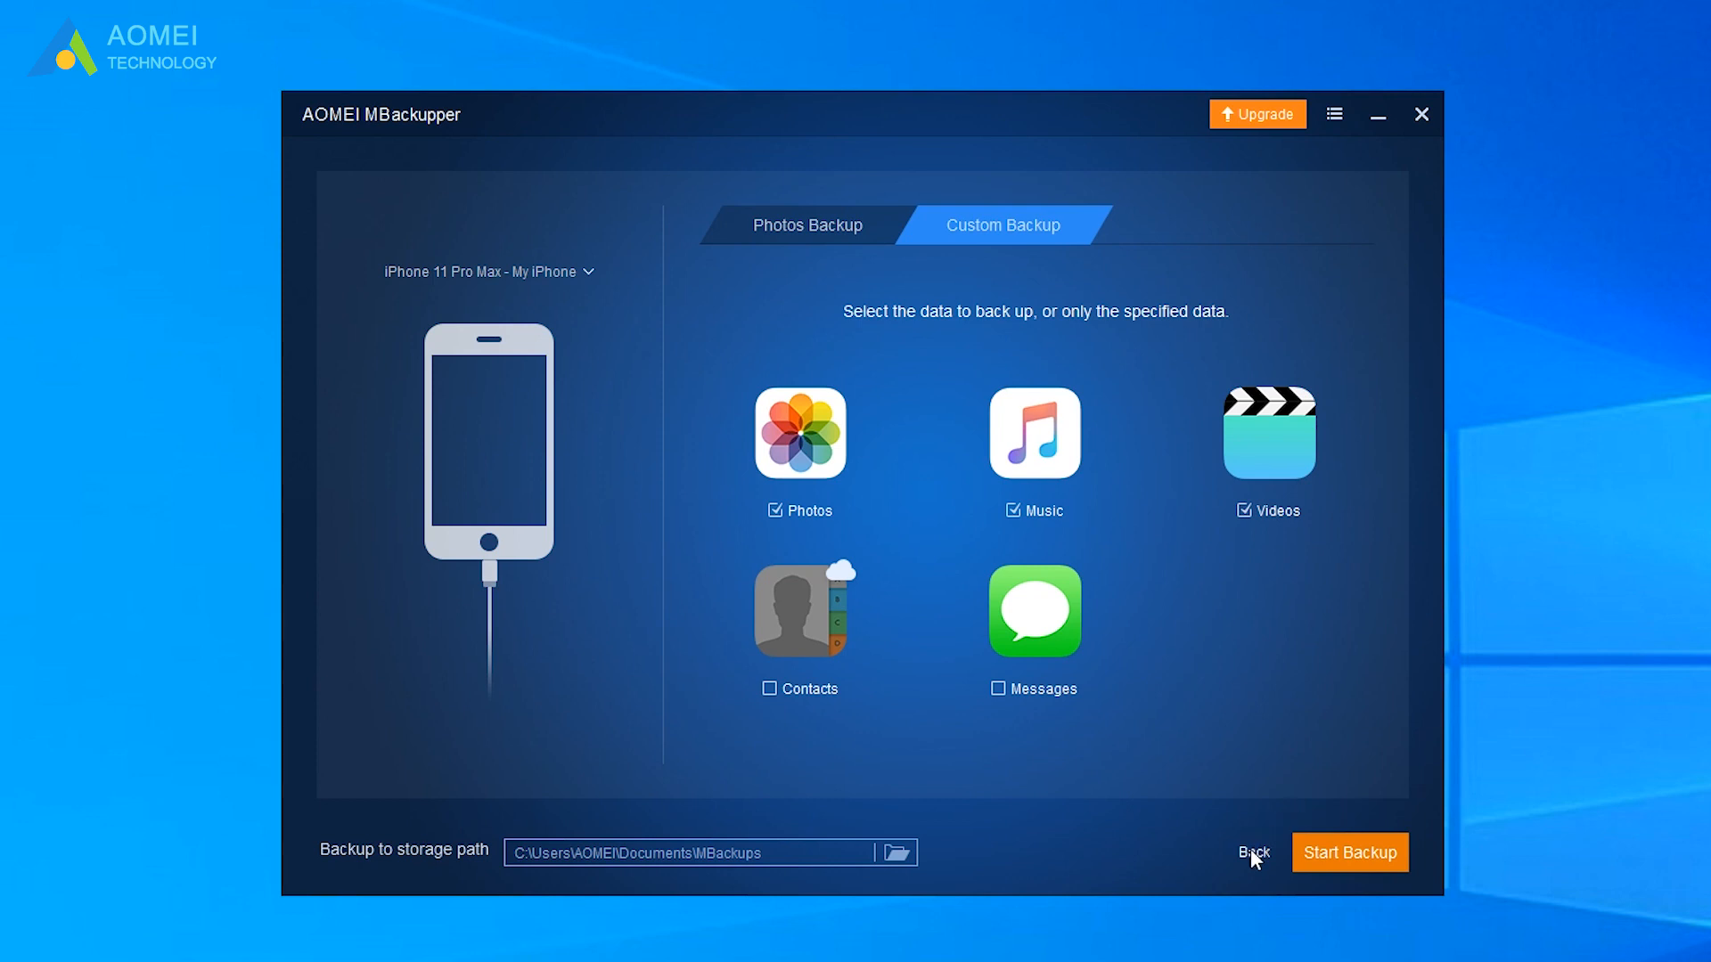
click(1253, 852)
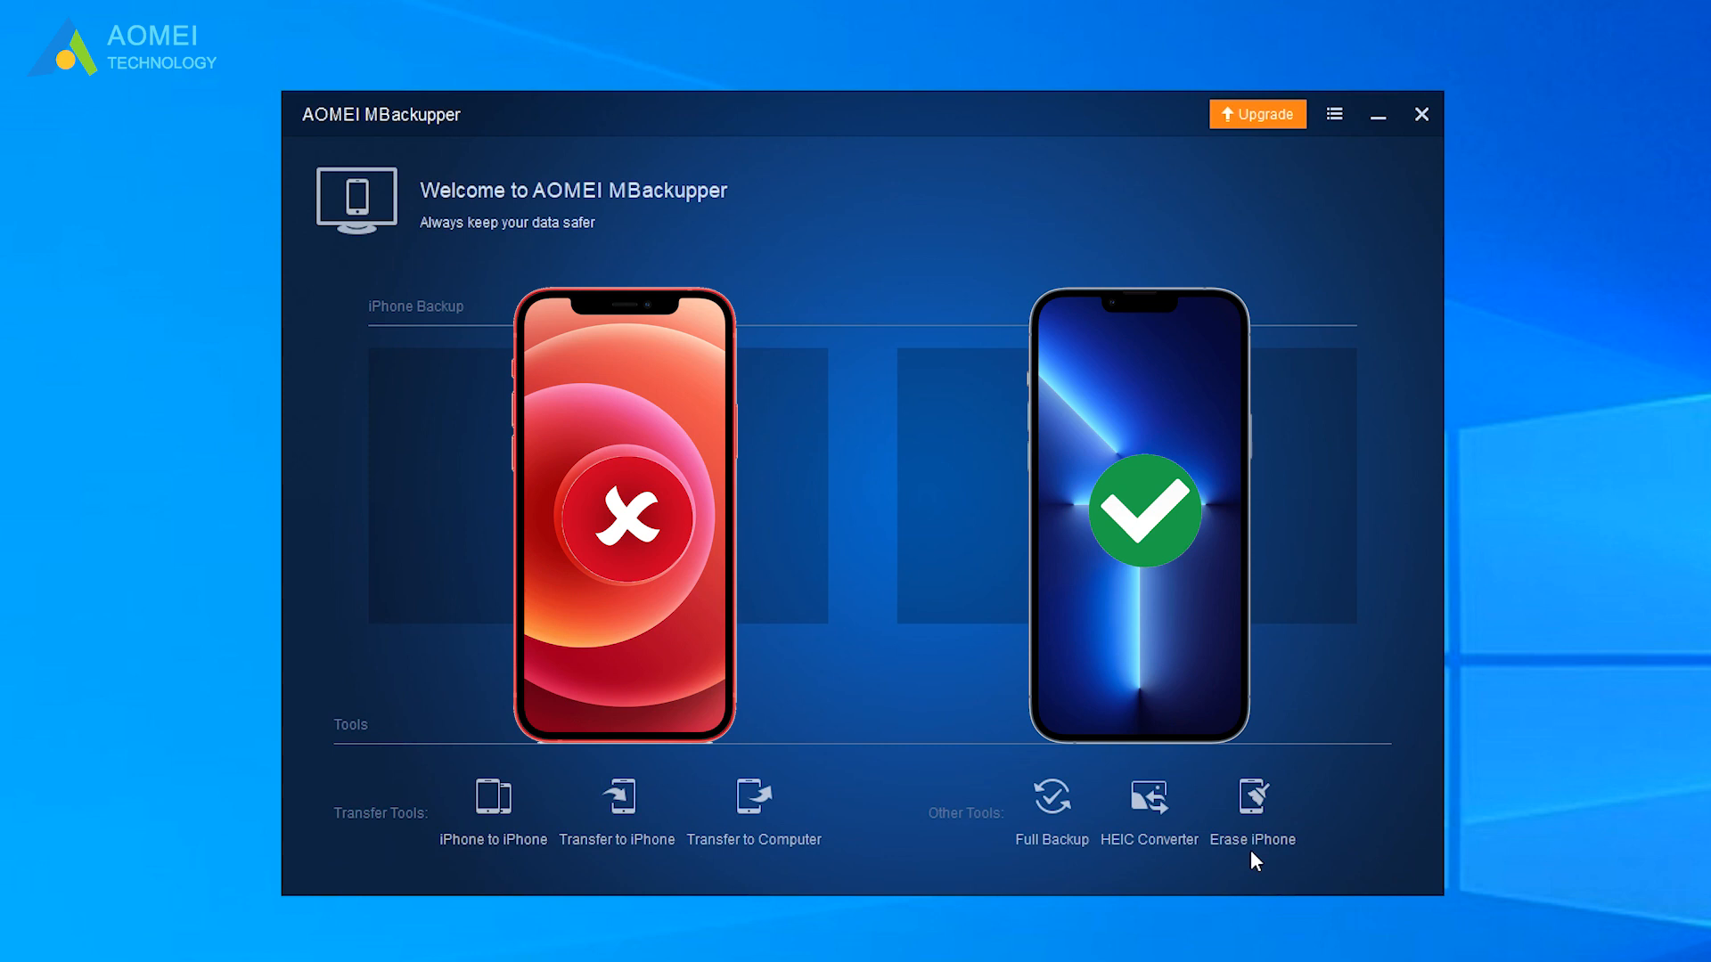
In Backup Management, expand the iPhone 11 Pro Max backup and restore the 2021-09-27 version
click(1332, 113)
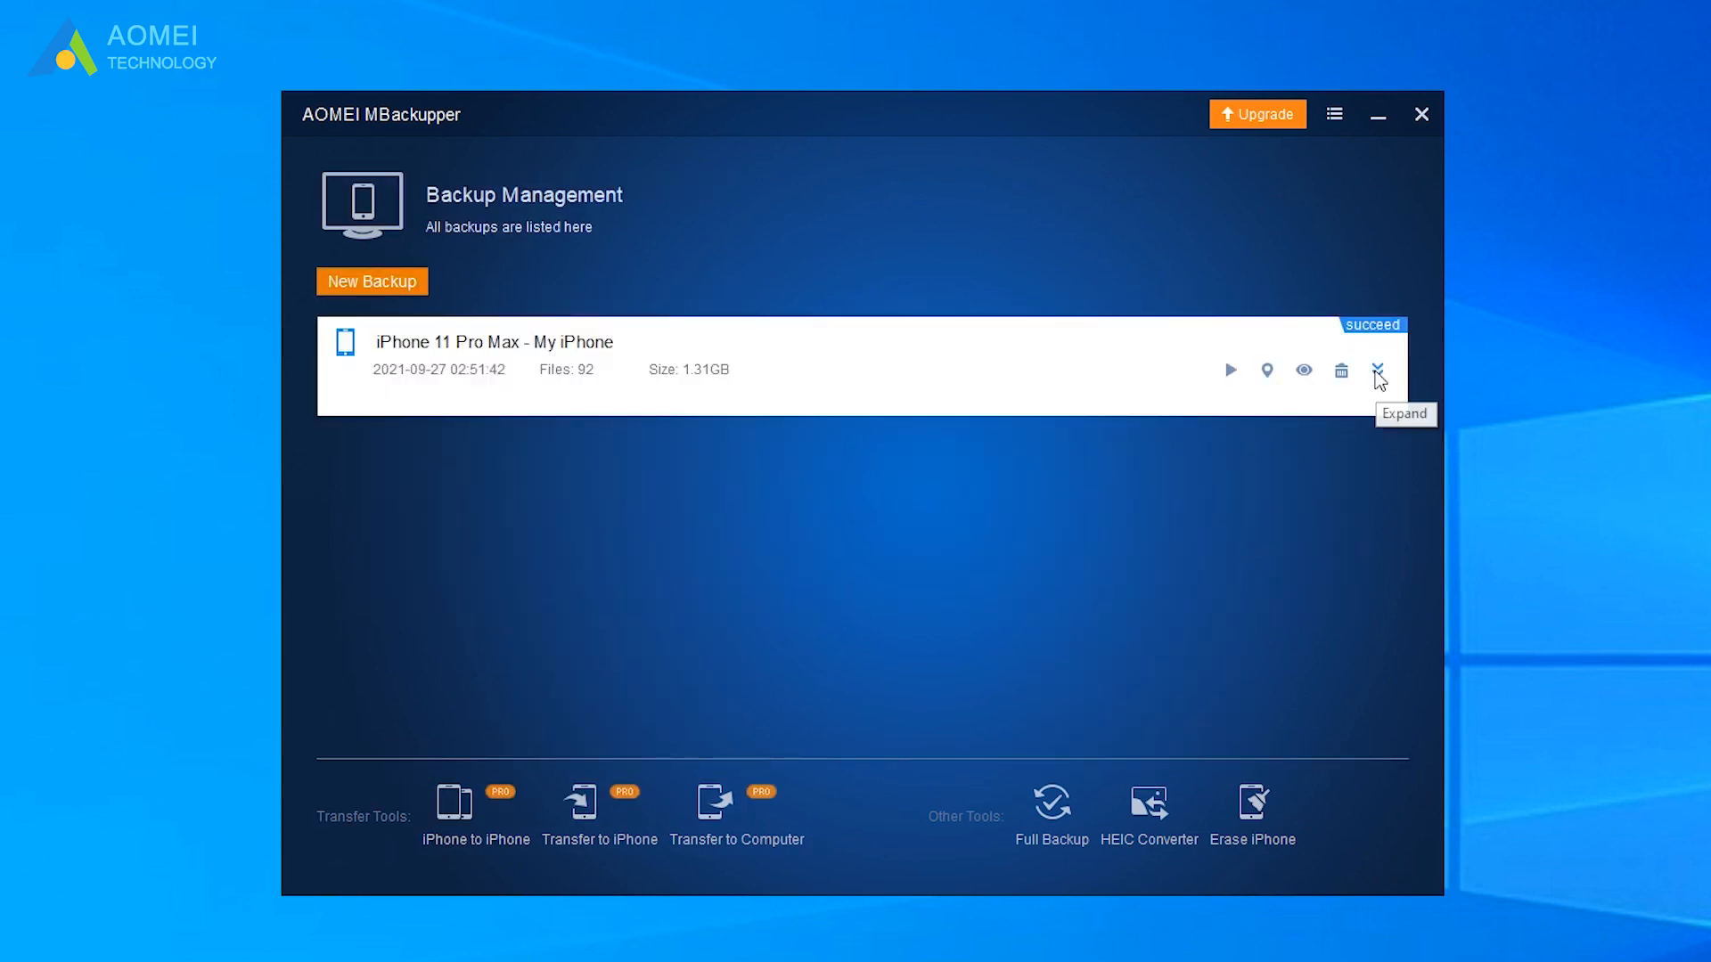
click(1378, 370)
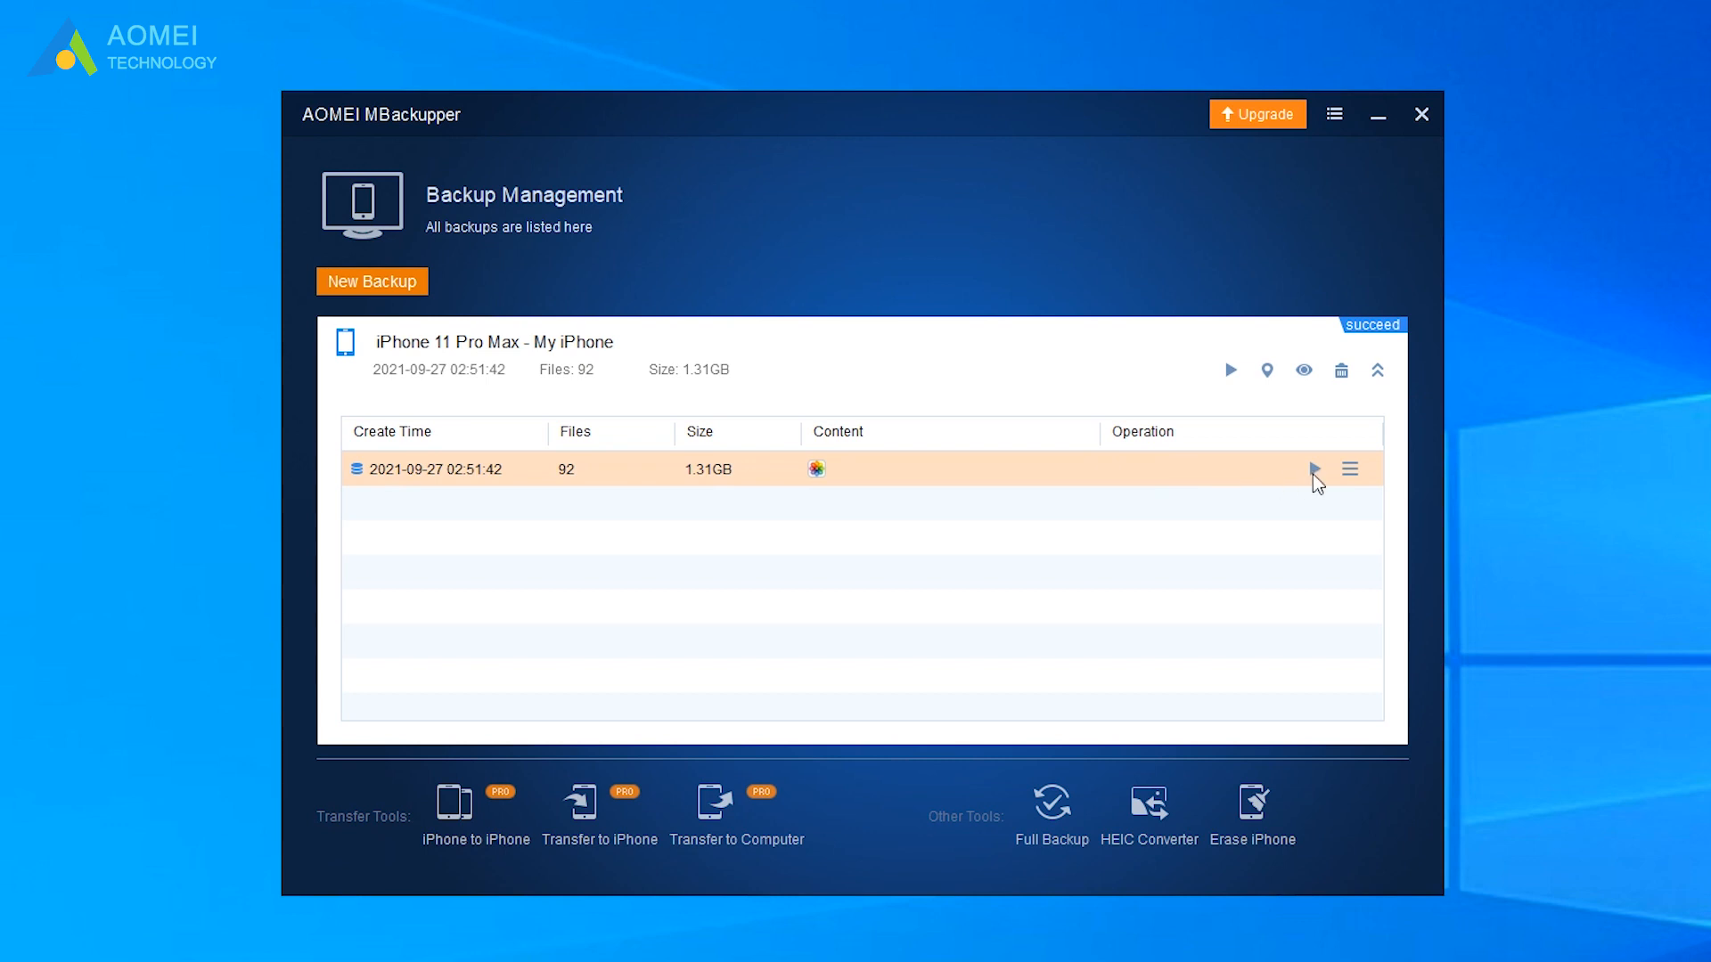
click(1350, 469)
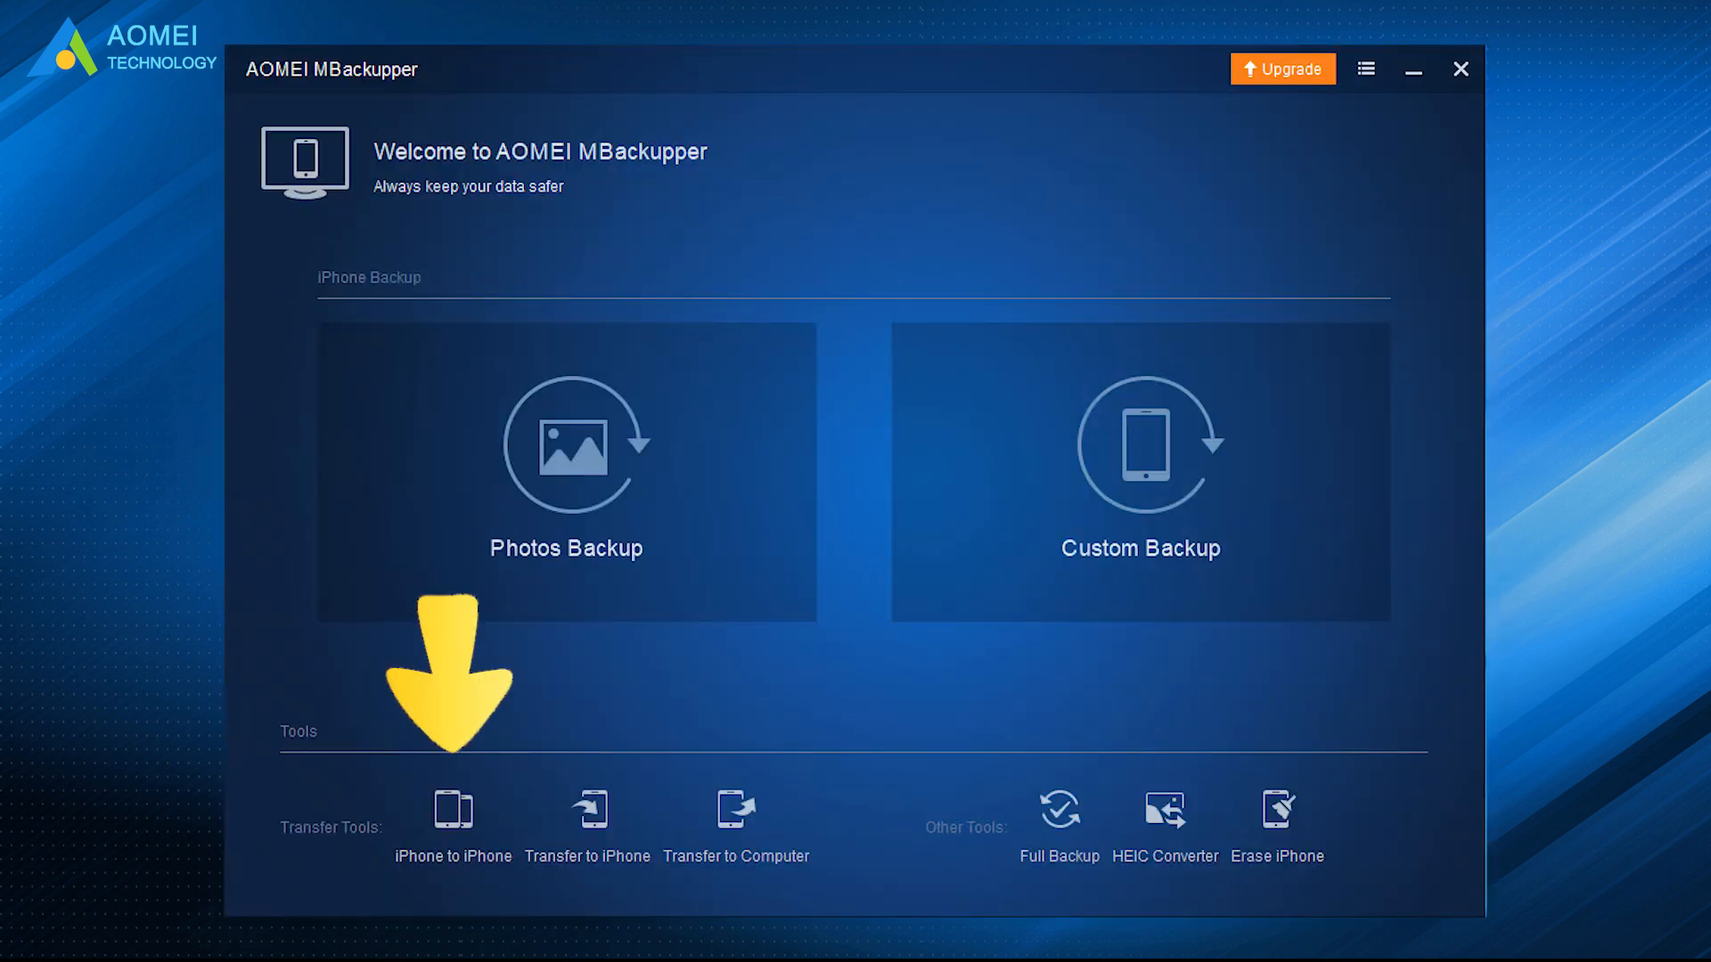
Start a Custom Backup of the iPhone 11 Pro Max from the welcome screen
click(1141, 471)
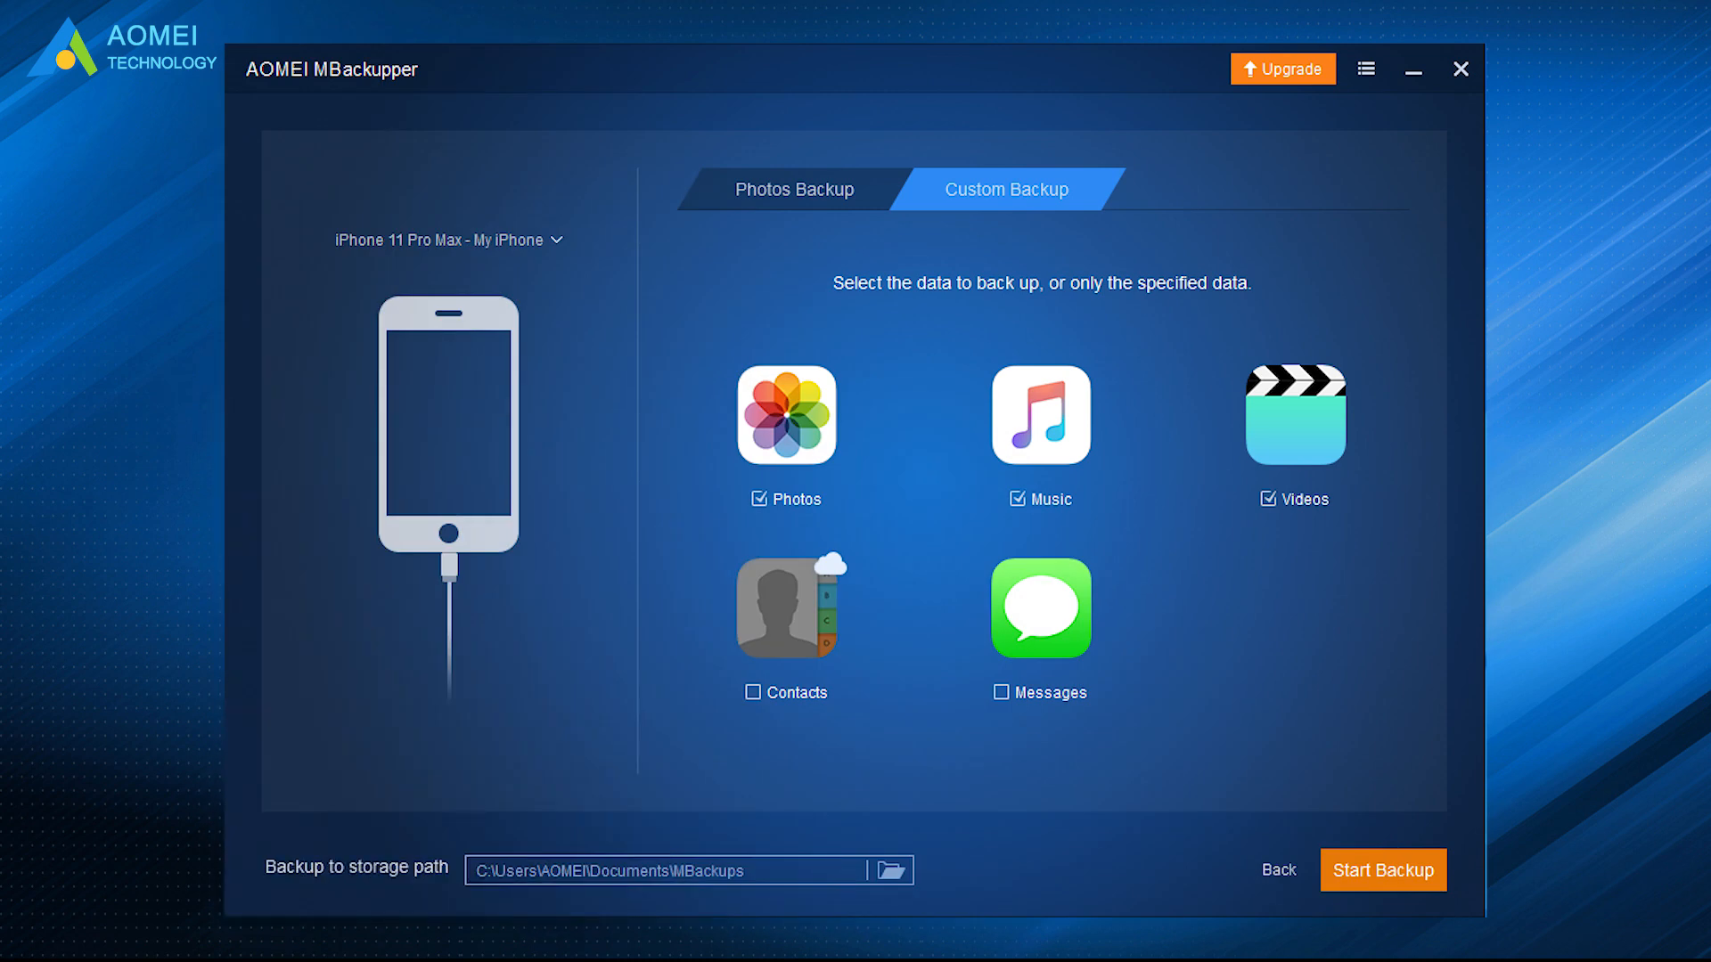